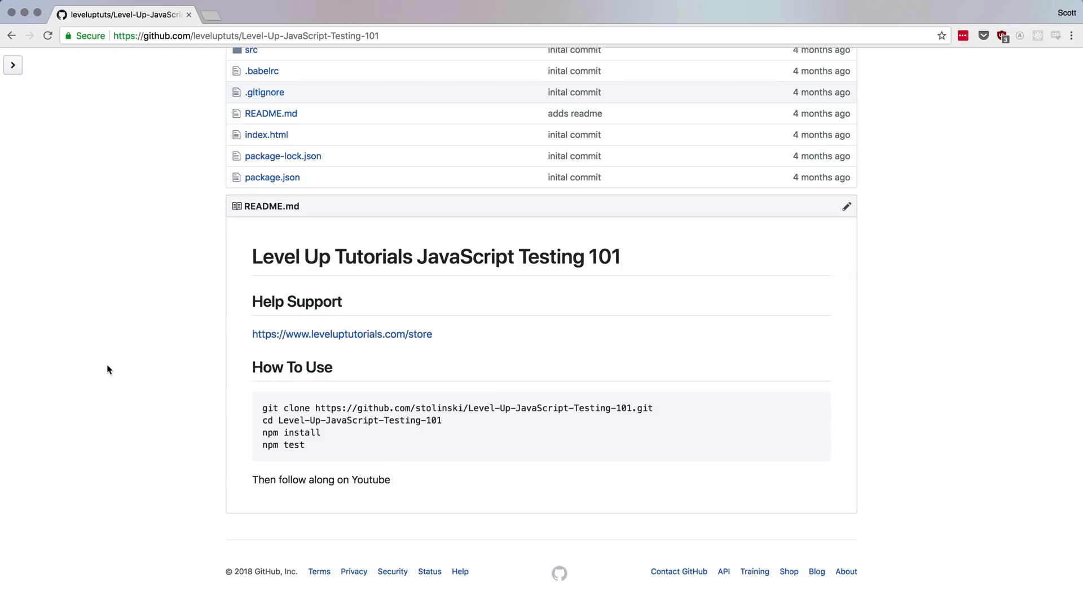
pyautogui.moveTo(182, 392)
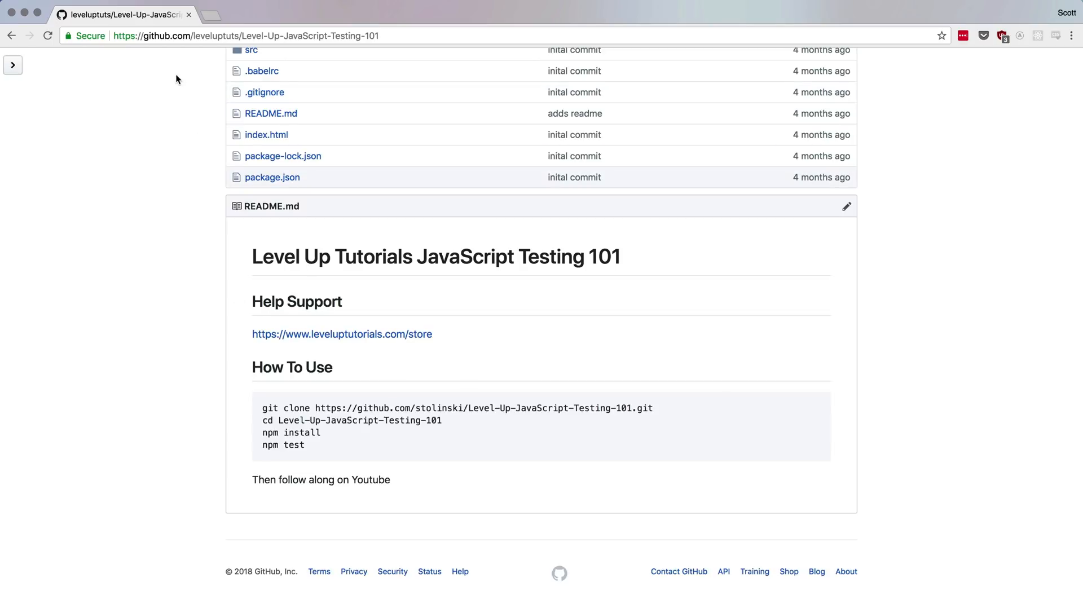
pyautogui.moveTo(507, 295)
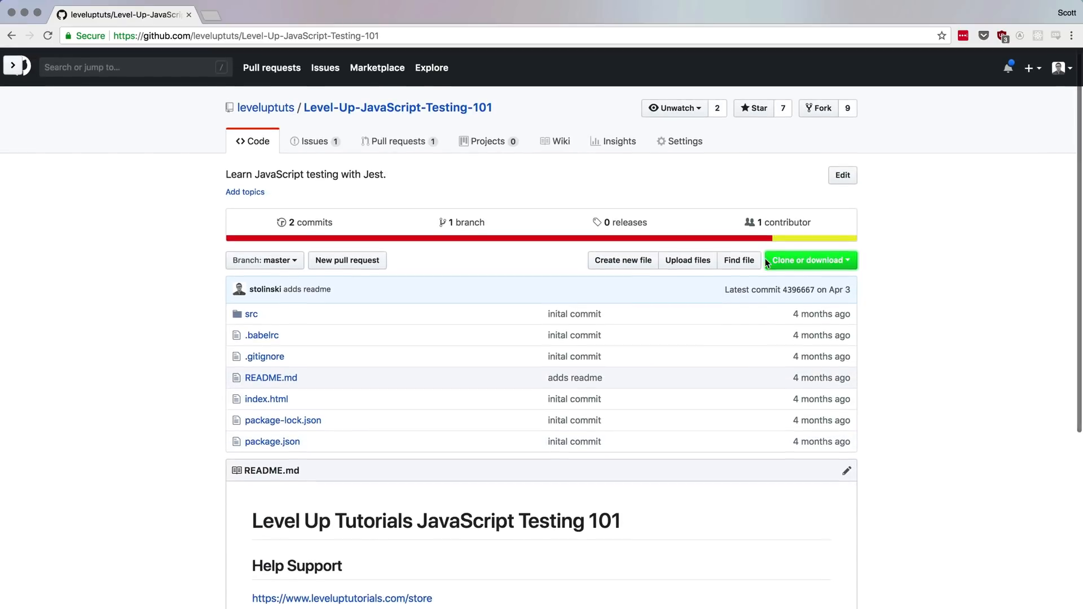
# Reveal the clone web address of the Level-Up-JavaScript-Testing-101 repository on GitHub.
pyautogui.click(806, 260)
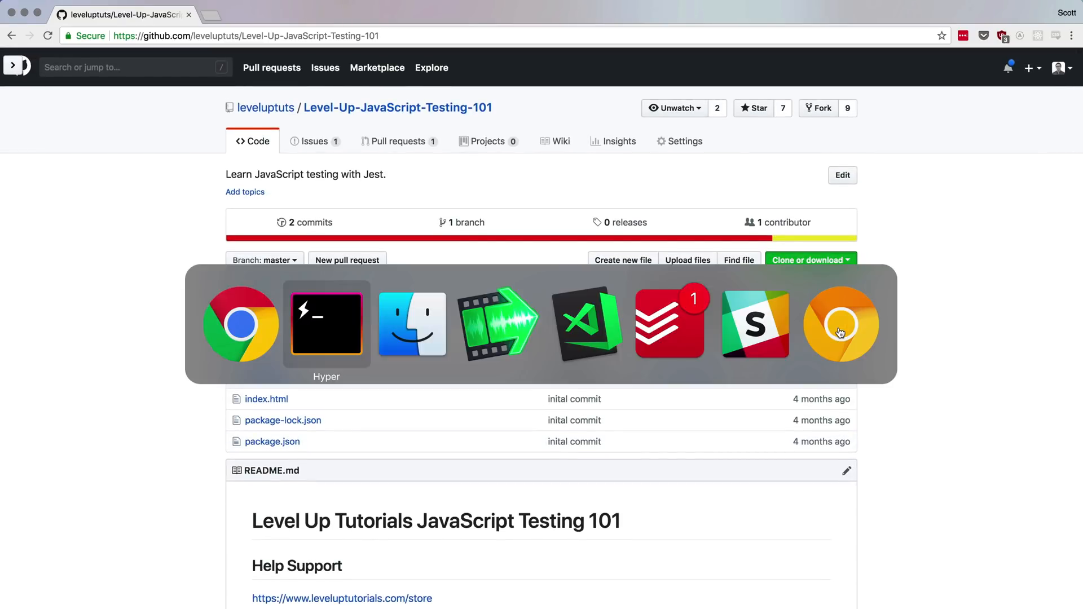
pyautogui.click(326, 322)
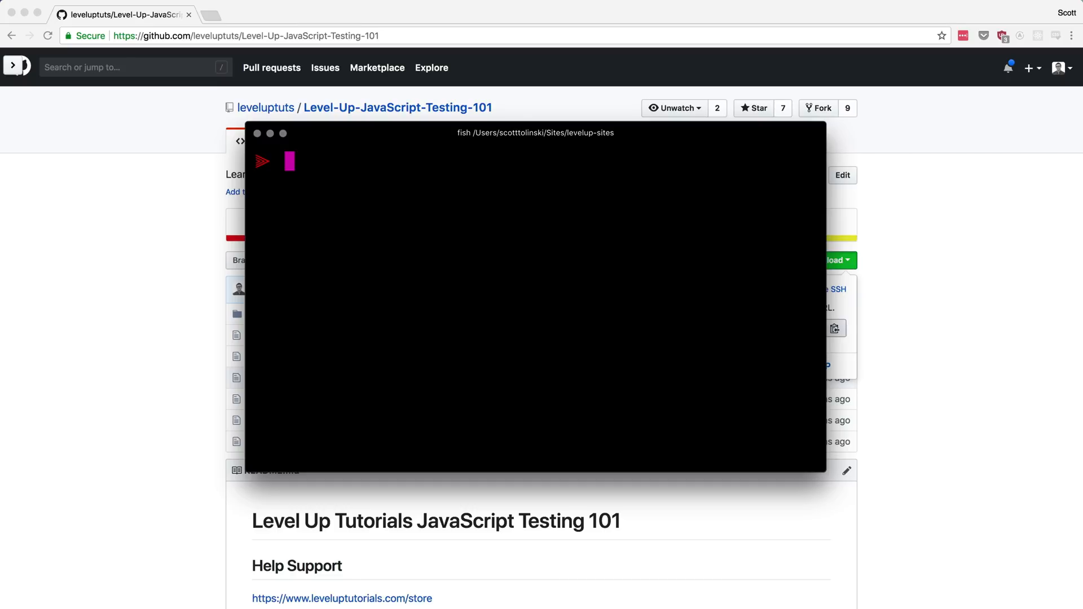
pyautogui.write('git clone https://github.com/leveluptuts/Level-Up-JavaScript-Testing-101.git')
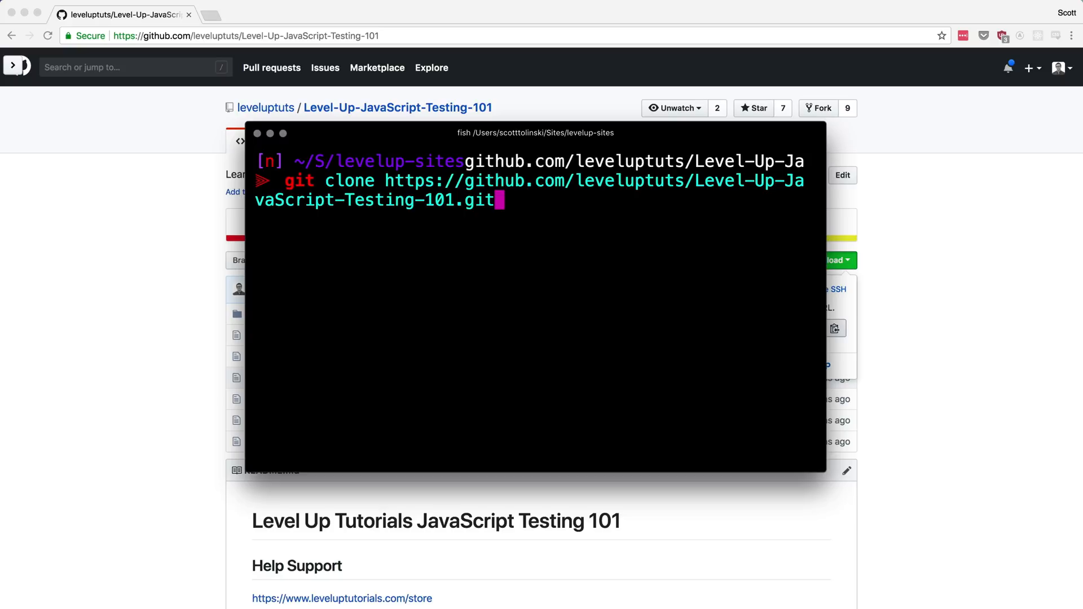
pyautogui.press('Return')
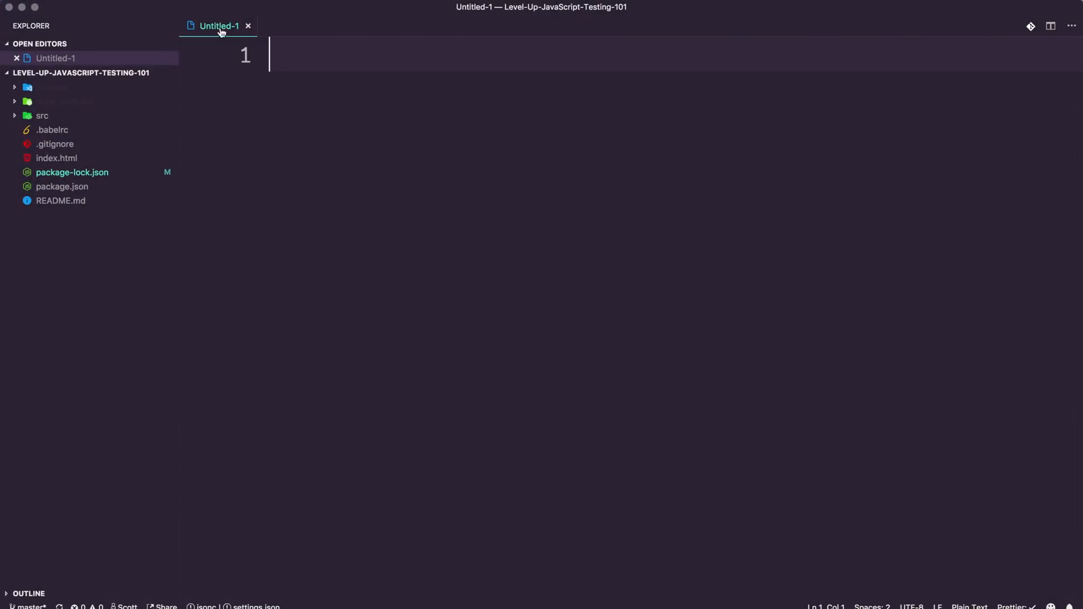
# Close the Untitled-1 file and browse the Color Theme list, dismissing it unchanged.
pyautogui.click(248, 26)
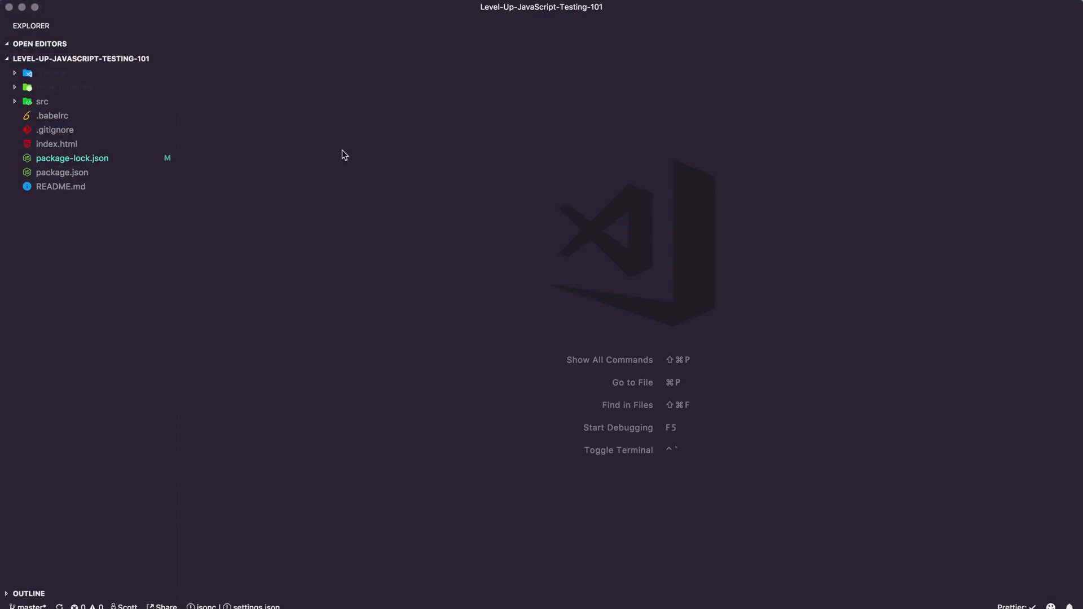
pyautogui.moveTo(88, 11)
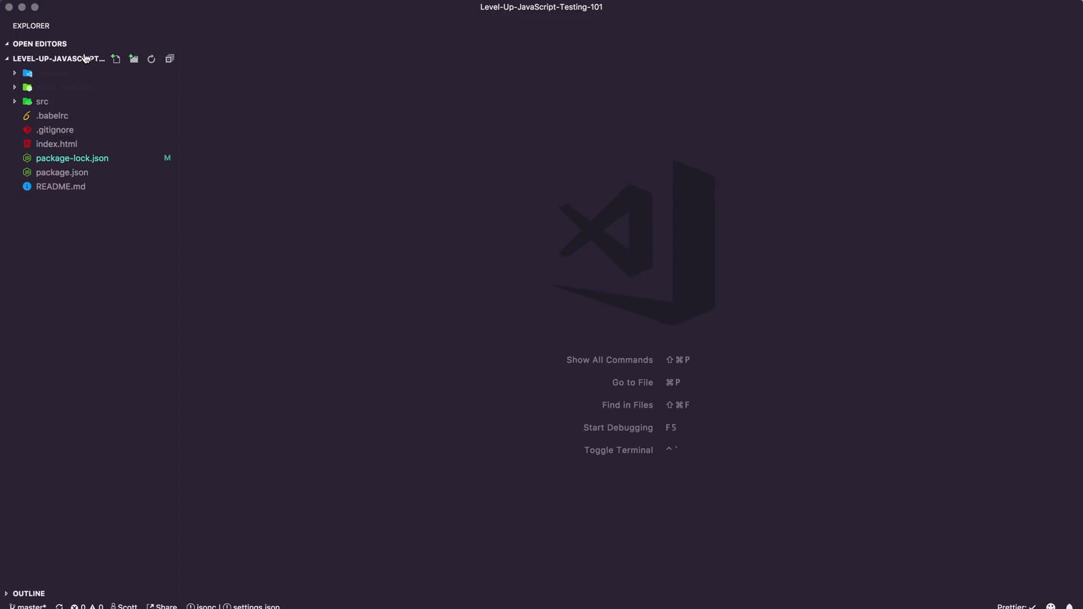
pyautogui.moveTo(62, 58)
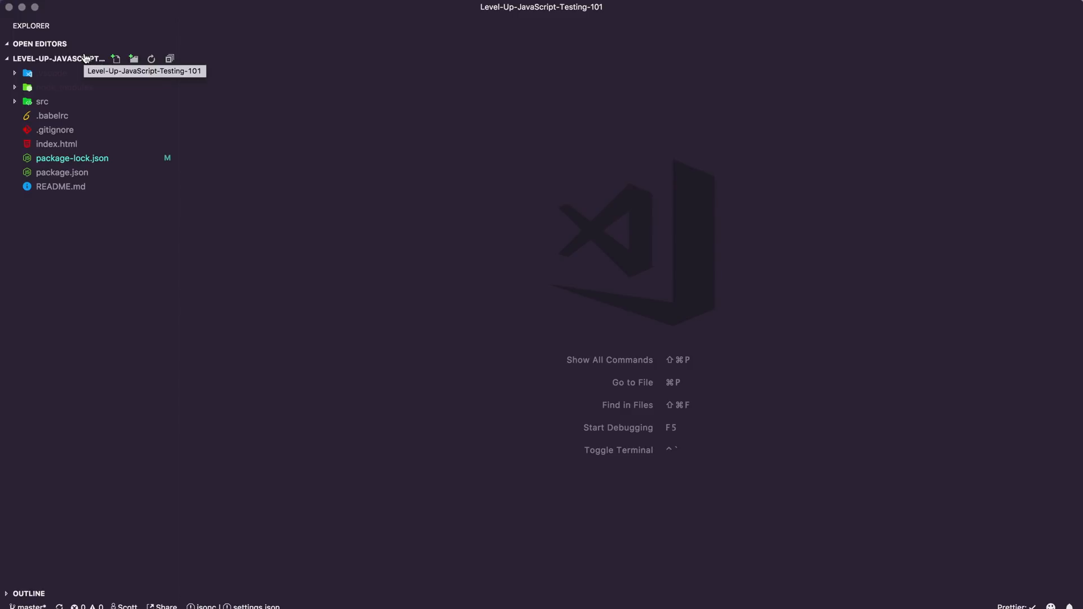
pyautogui.click(41, 3)
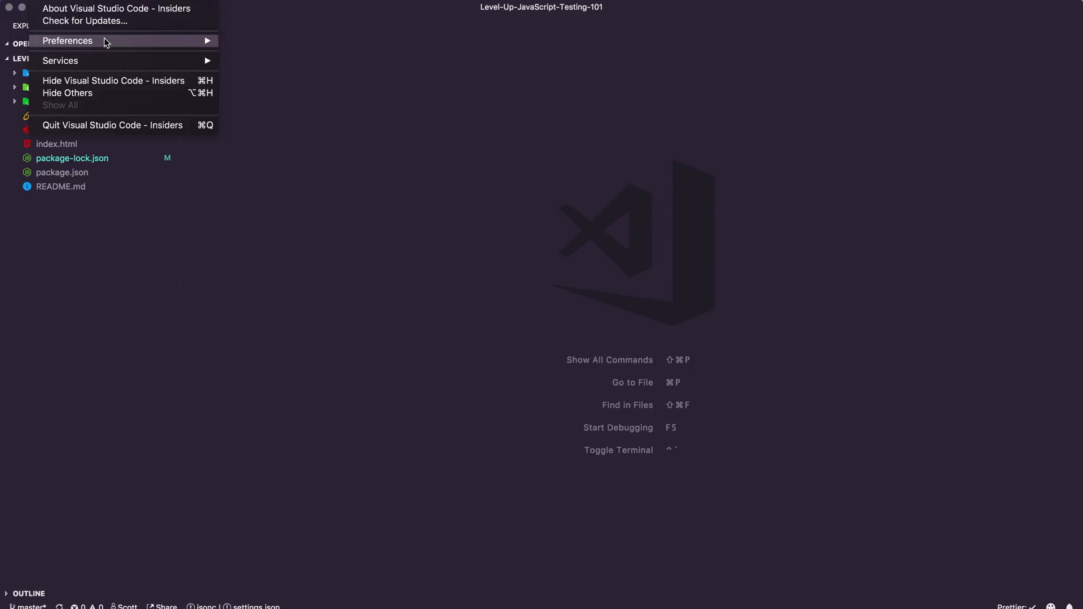
pyautogui.moveTo(198, 54)
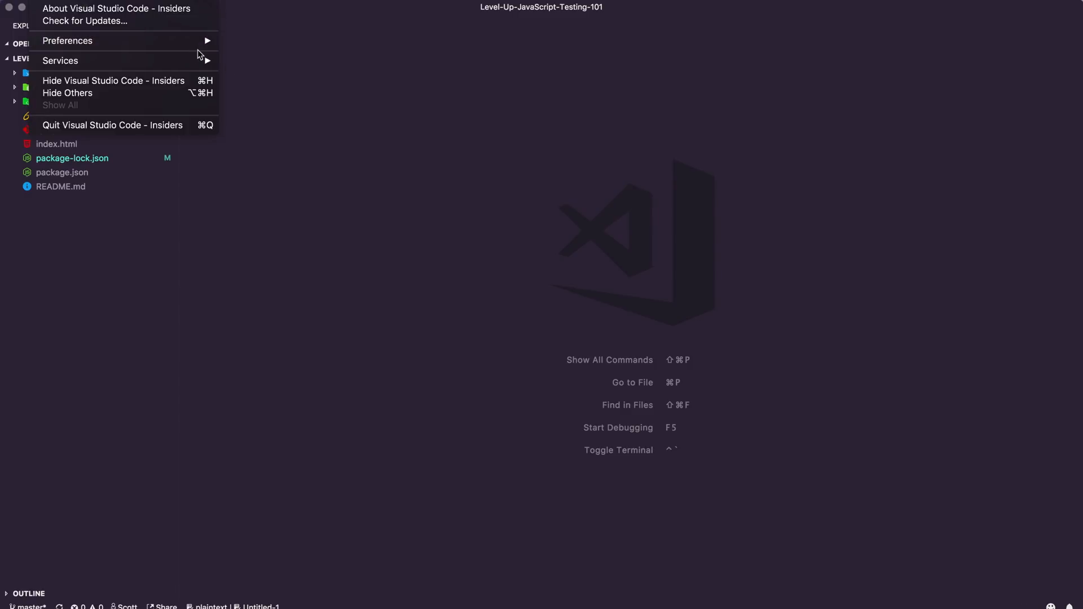
pyautogui.click(68, 41)
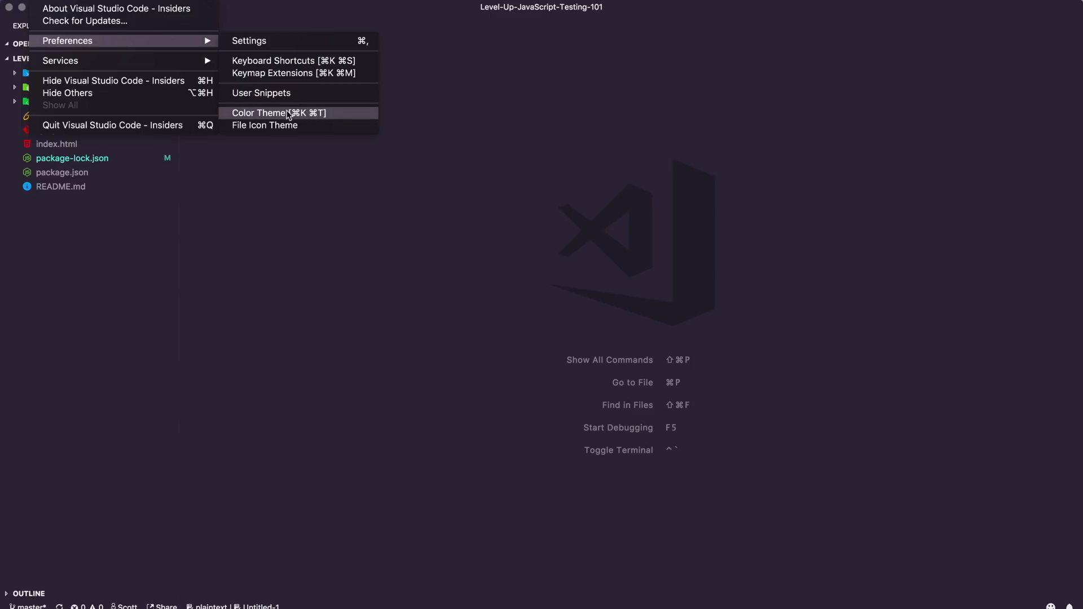
pyautogui.click(261, 113)
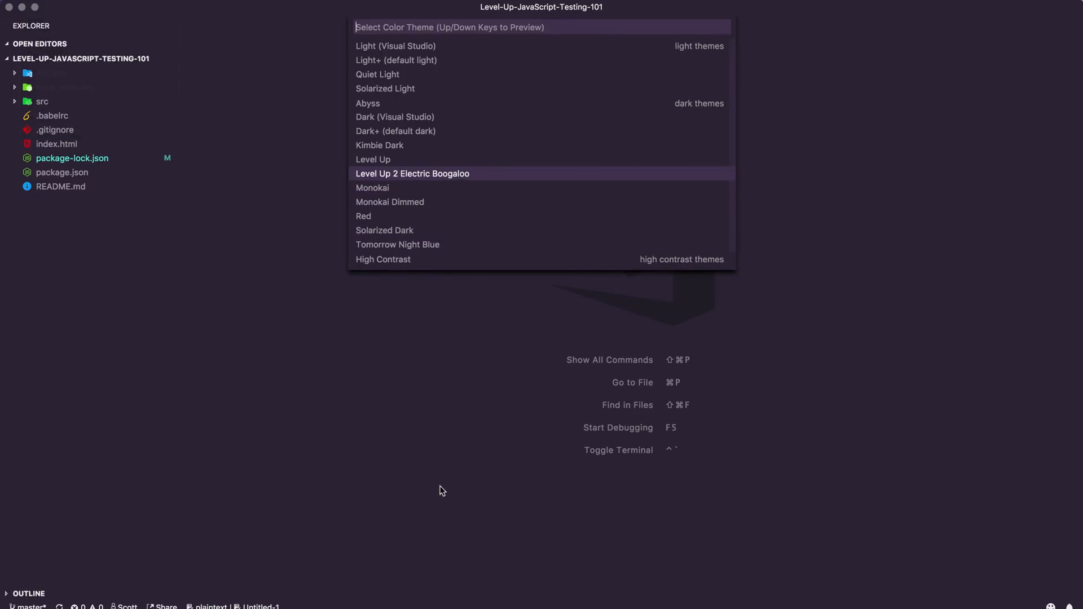
pyautogui.press('Escape')
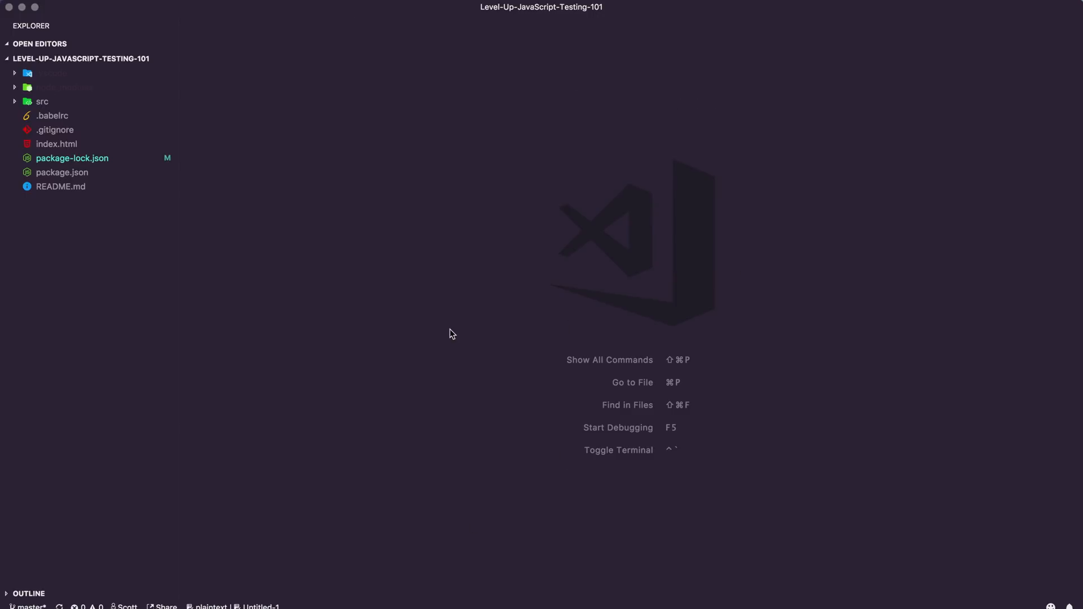
pyautogui.moveTo(236, 114)
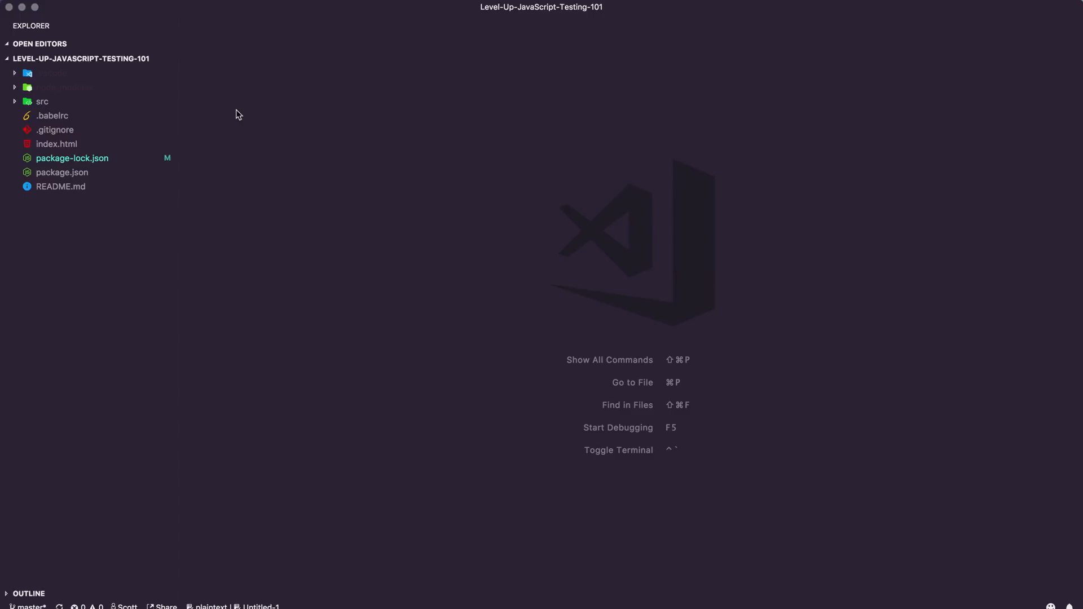
pyautogui.moveTo(450, 213)
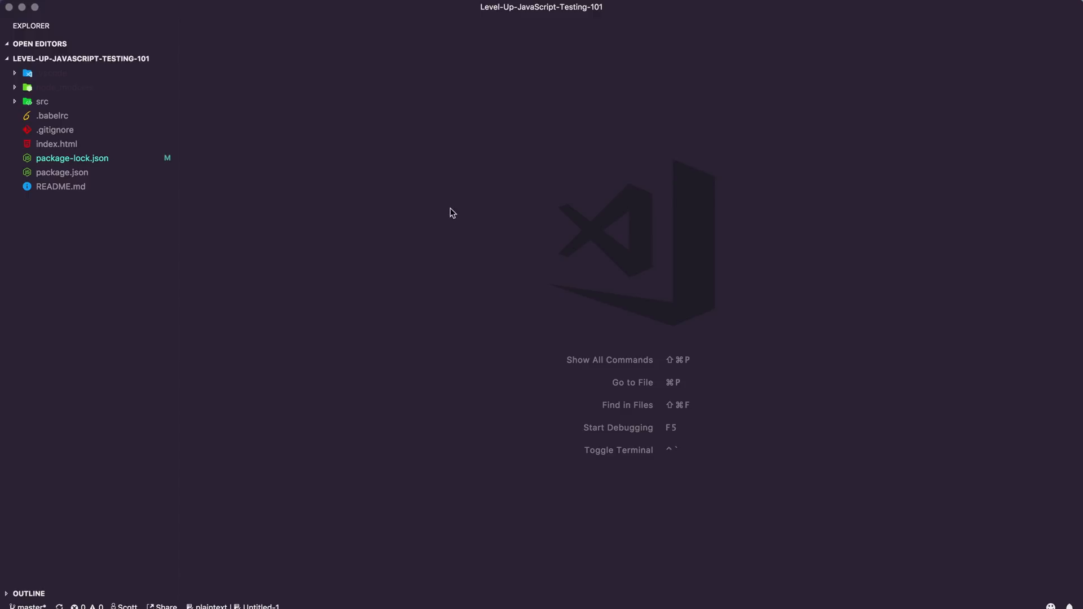
# Review package.json, selecting its jest --watchAll test command, then view index.html.
pyautogui.click(60, 171)
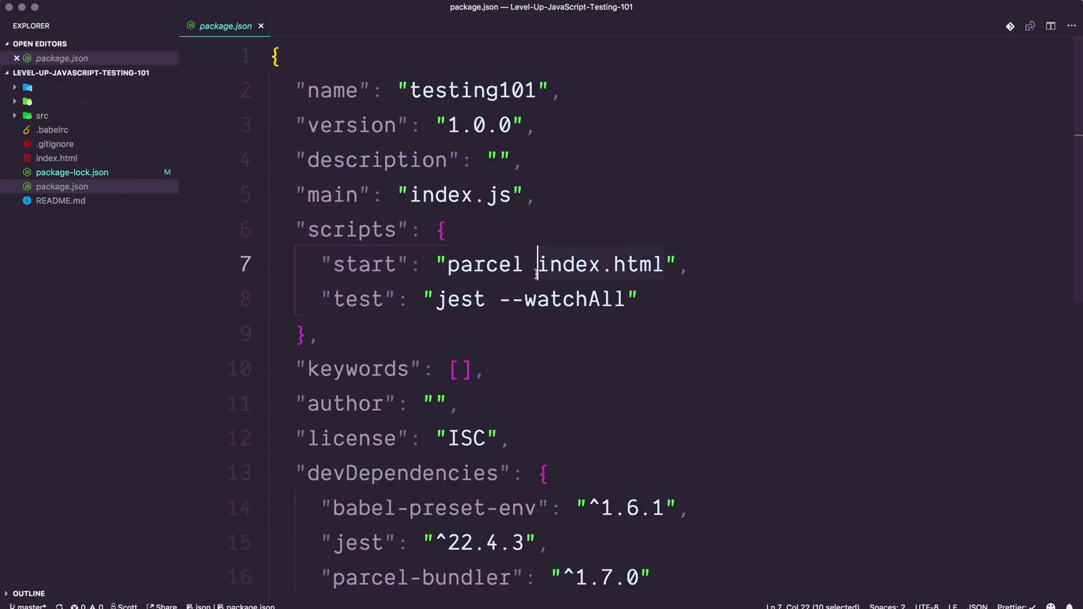
pyautogui.click(487, 299)
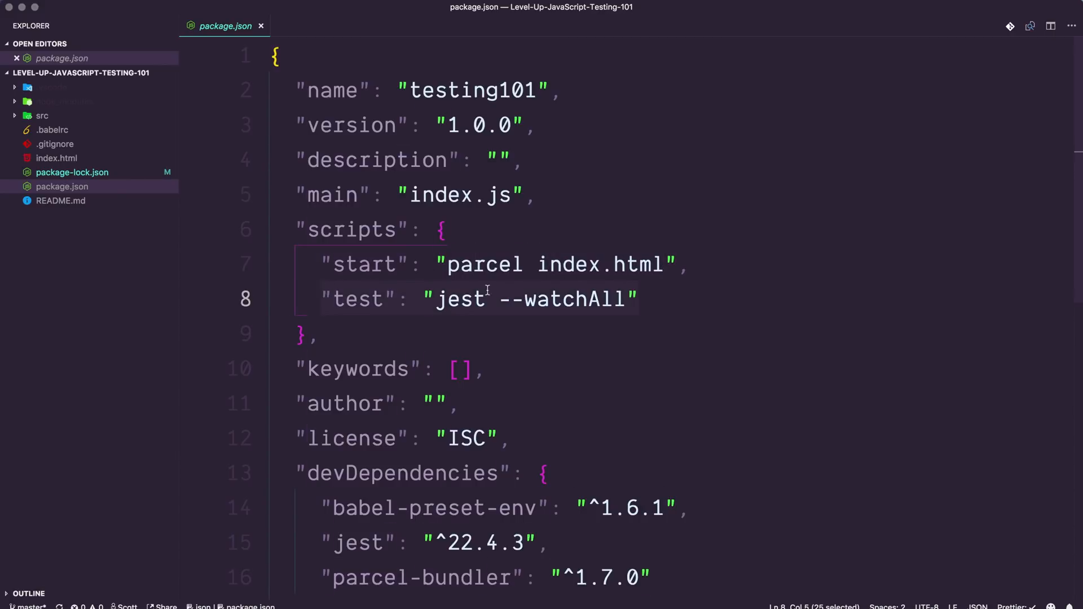
pyautogui.moveTo(500, 298); pyautogui.dragTo(621, 298)
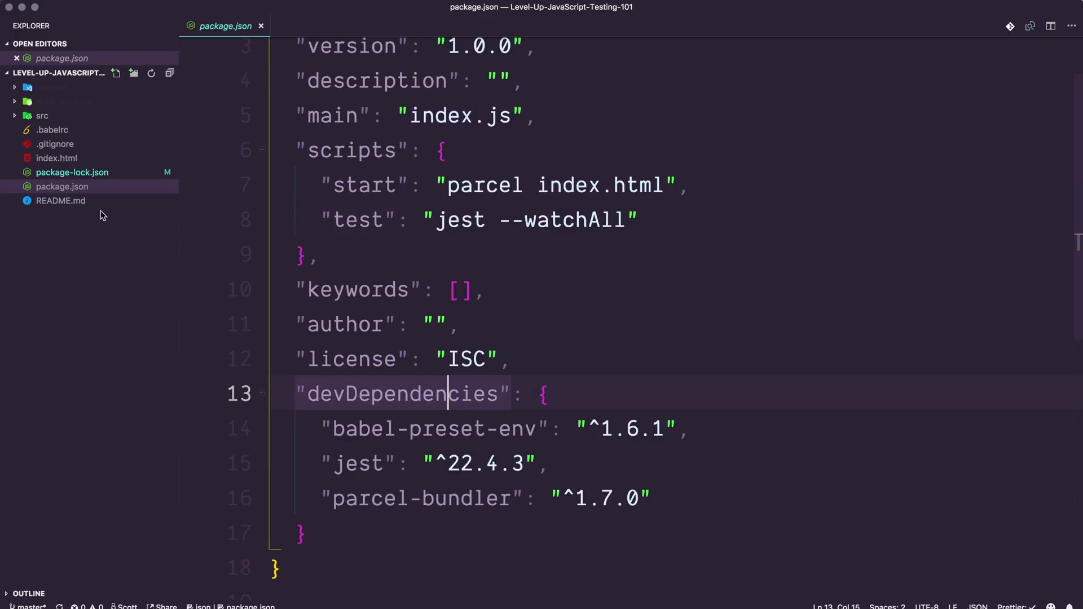
pyautogui.click(56, 158)
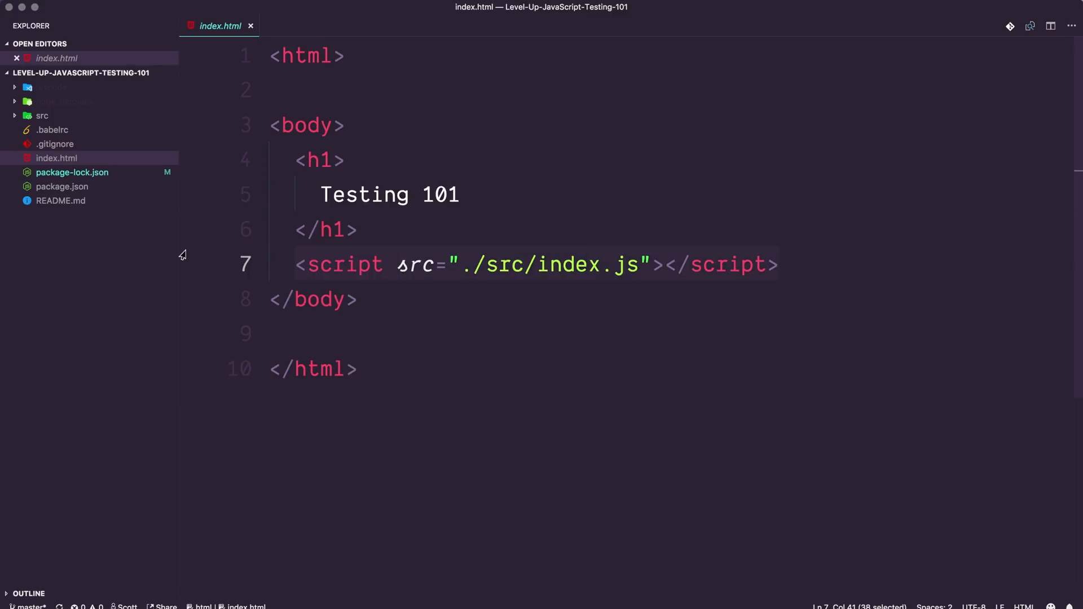
# Expand src and review App.js, App.test.js and index.js, ending back on index.html.
pyautogui.click(42, 115)
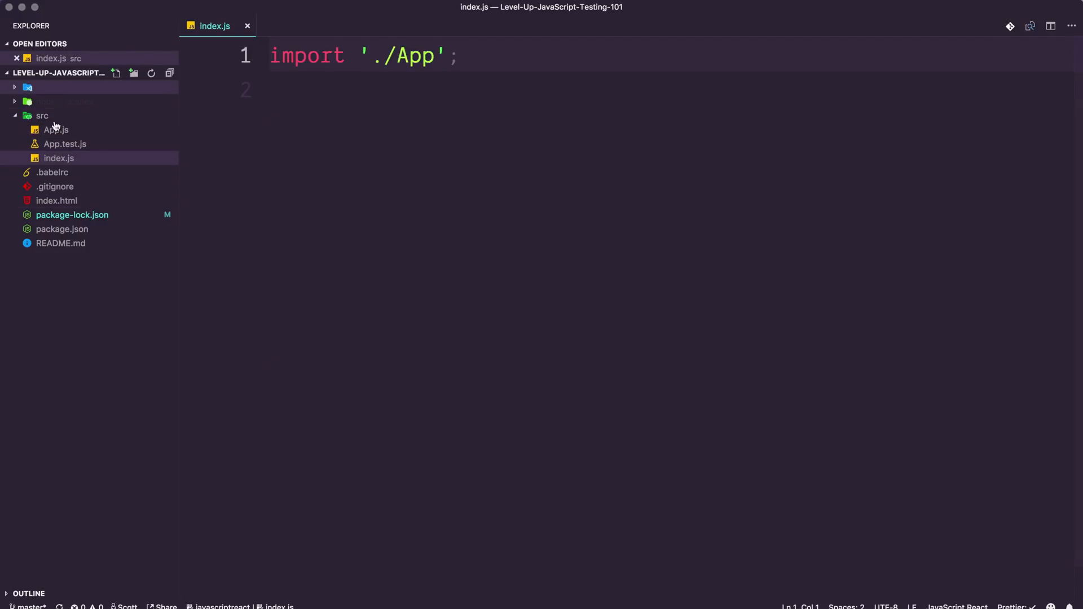
pyautogui.click(56, 129)
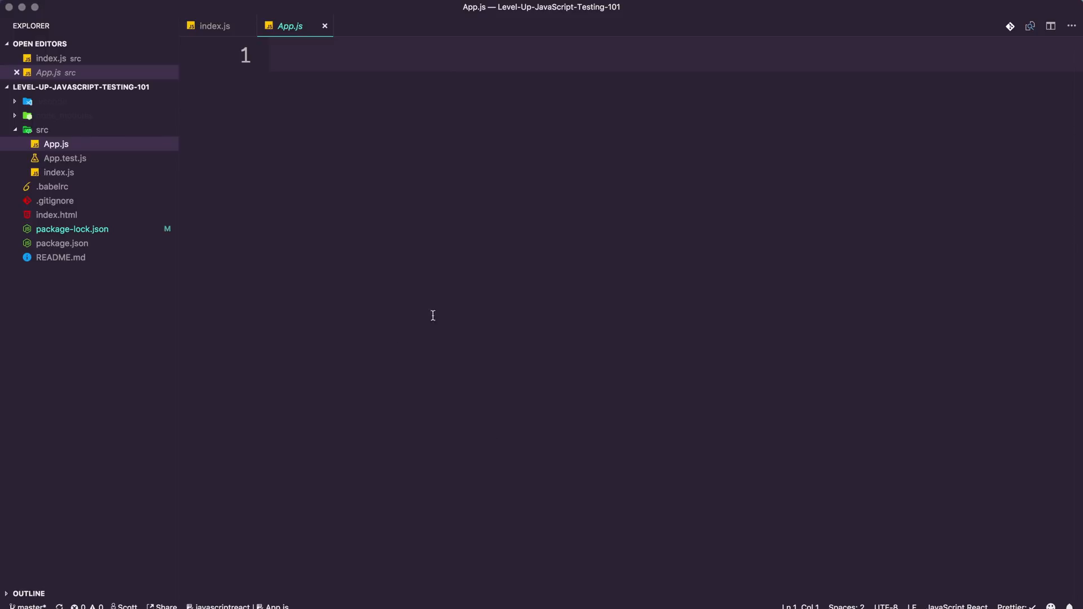
pyautogui.click(65, 158)
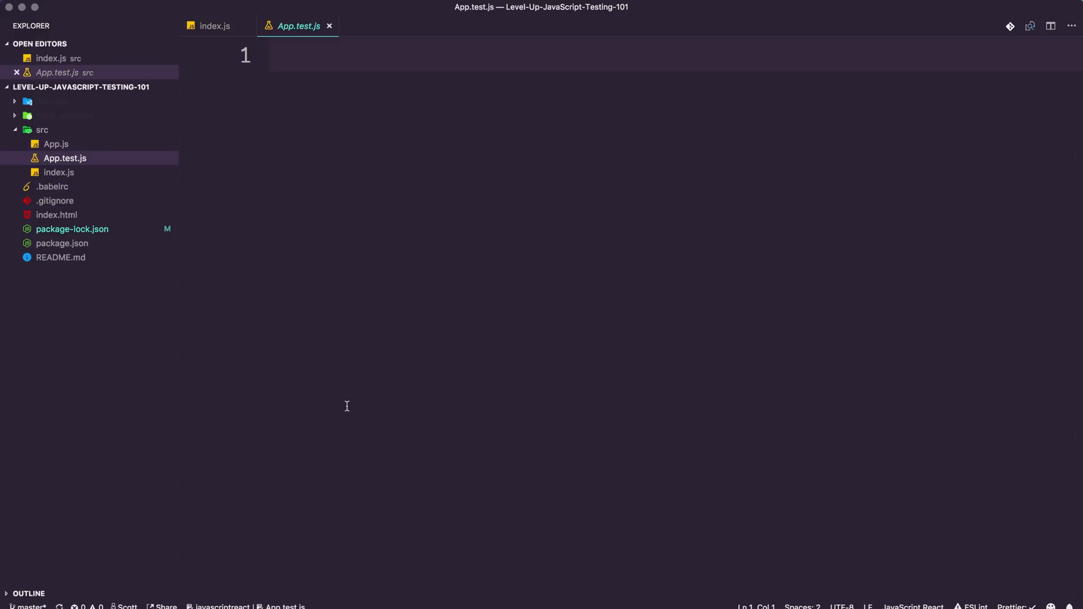
pyautogui.moveTo(662, 521)
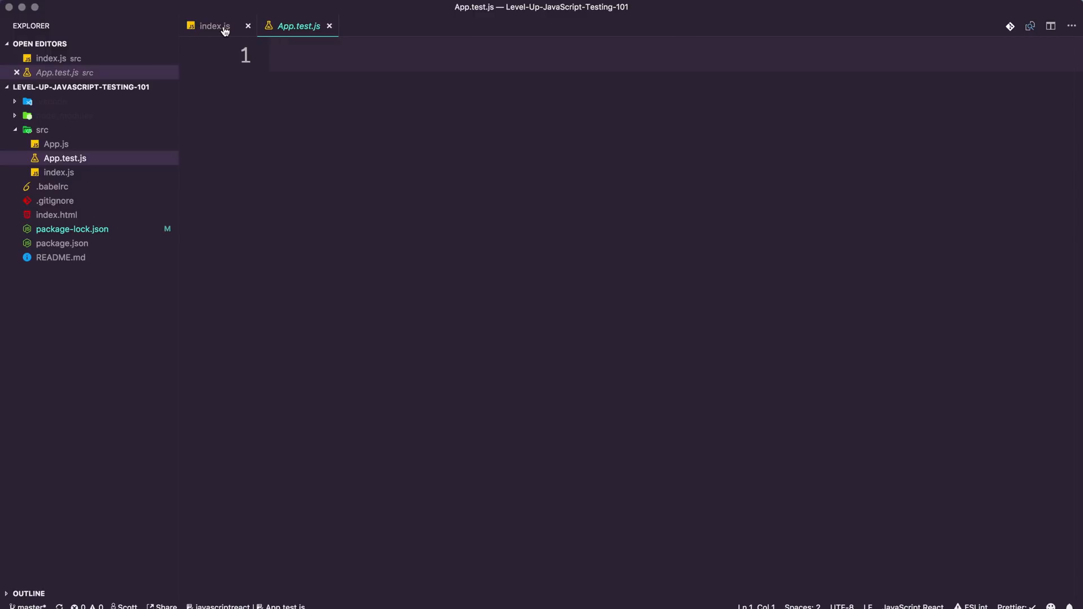
pyautogui.click(214, 26)
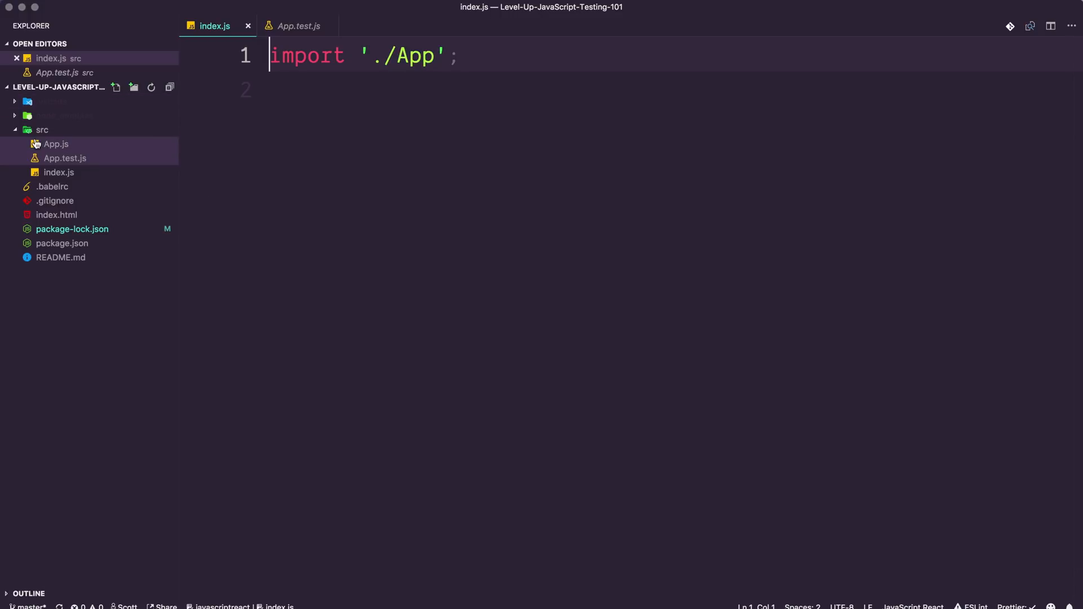
pyautogui.click(57, 215)
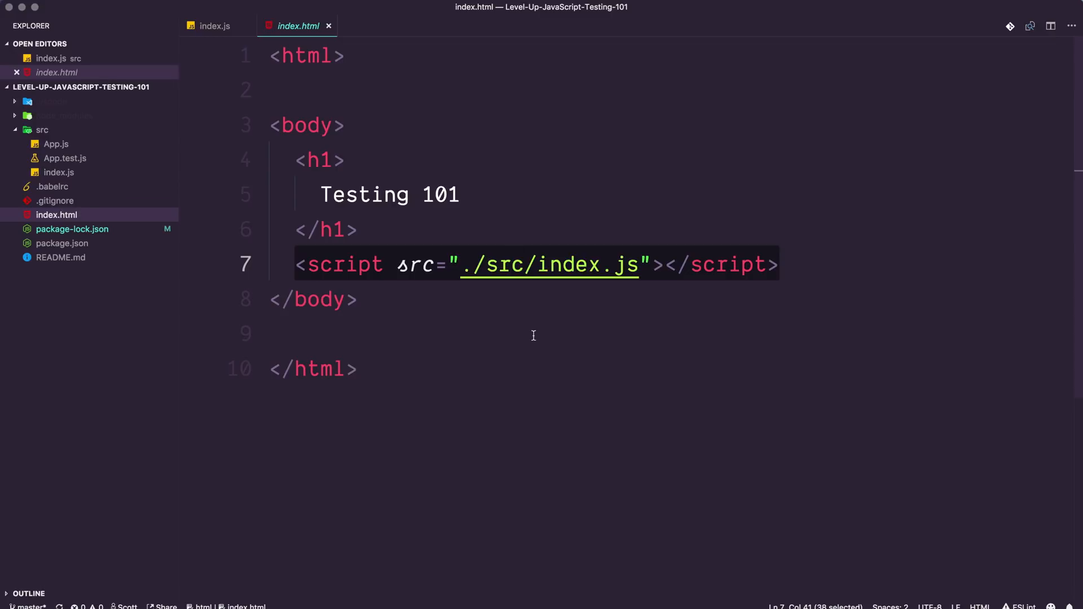
# Switch to the Hyper terminal and enter npm run test to start the project.
pyautogui.press('cmd+tab')
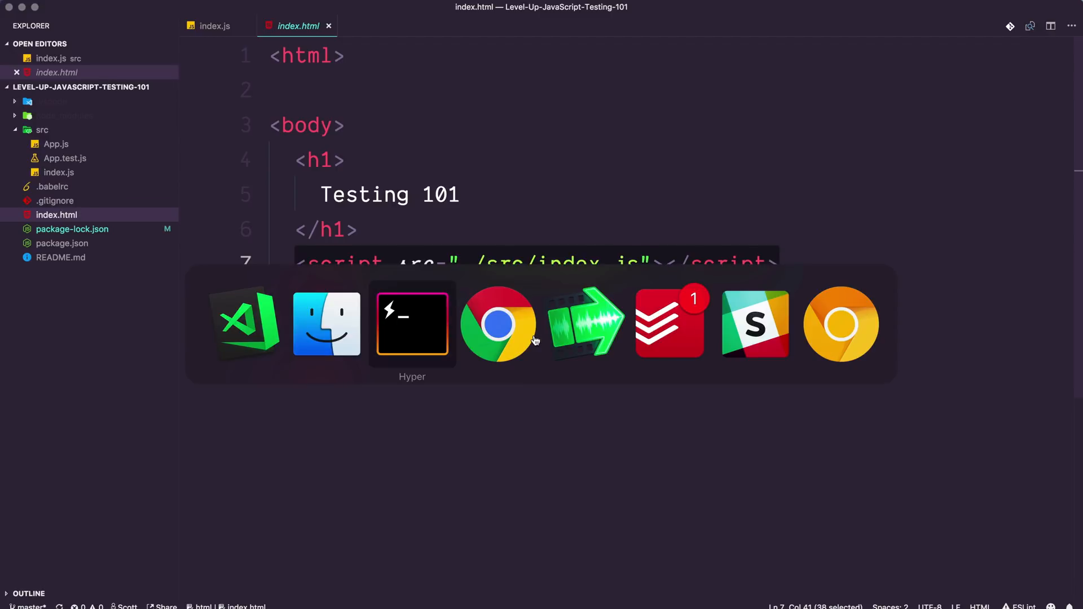
pyautogui.click(412, 323)
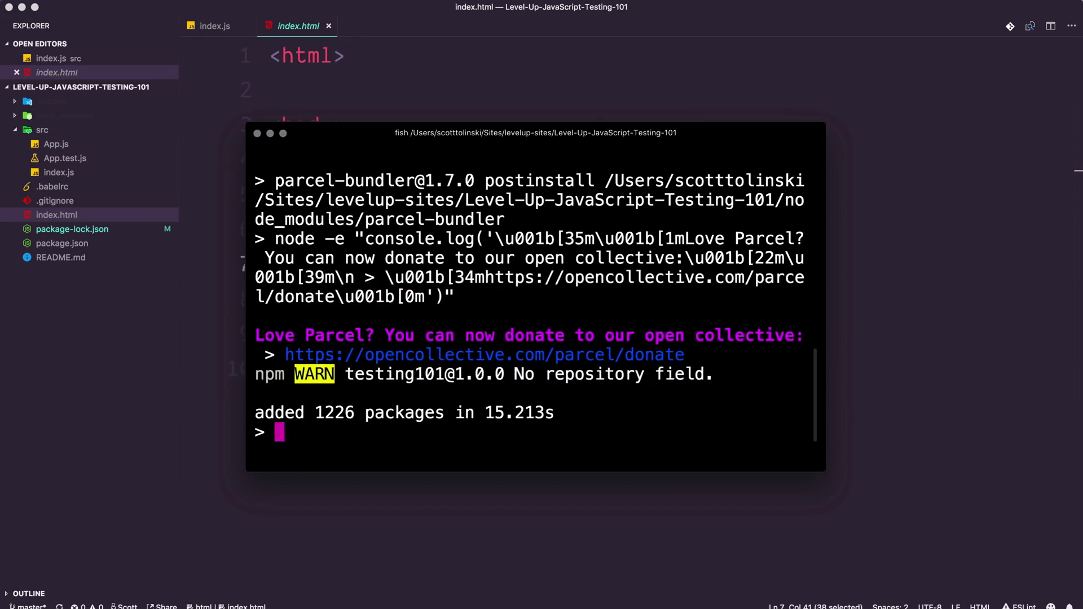
pyautogui.write('npm run test')
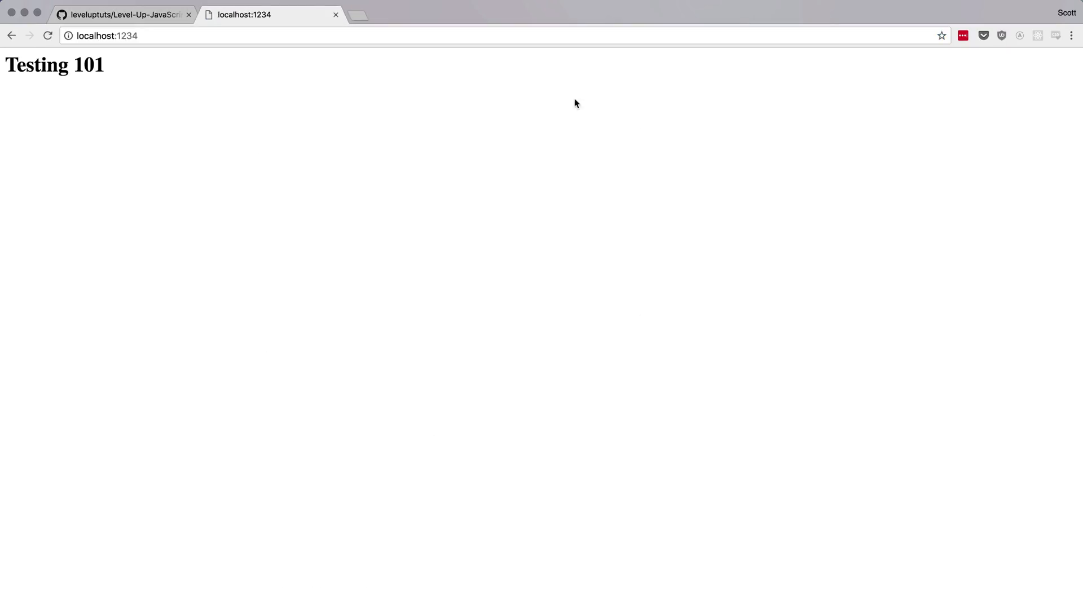
pyautogui.moveTo(300, 299)
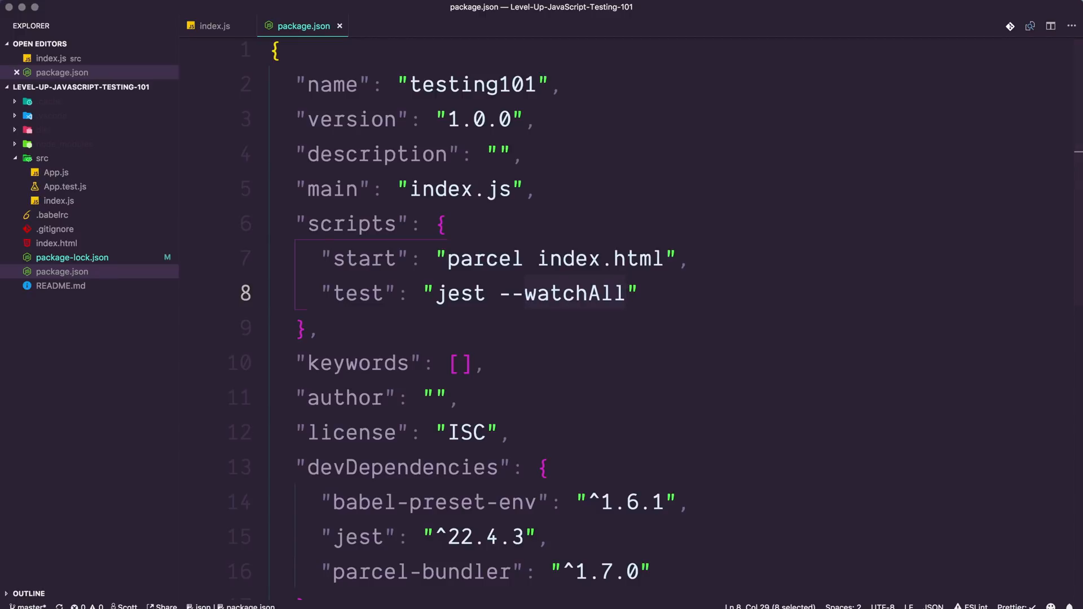
# Select the test script value in package.json to make it run jest --watchAll.
pyautogui.doubleClick(572, 293)
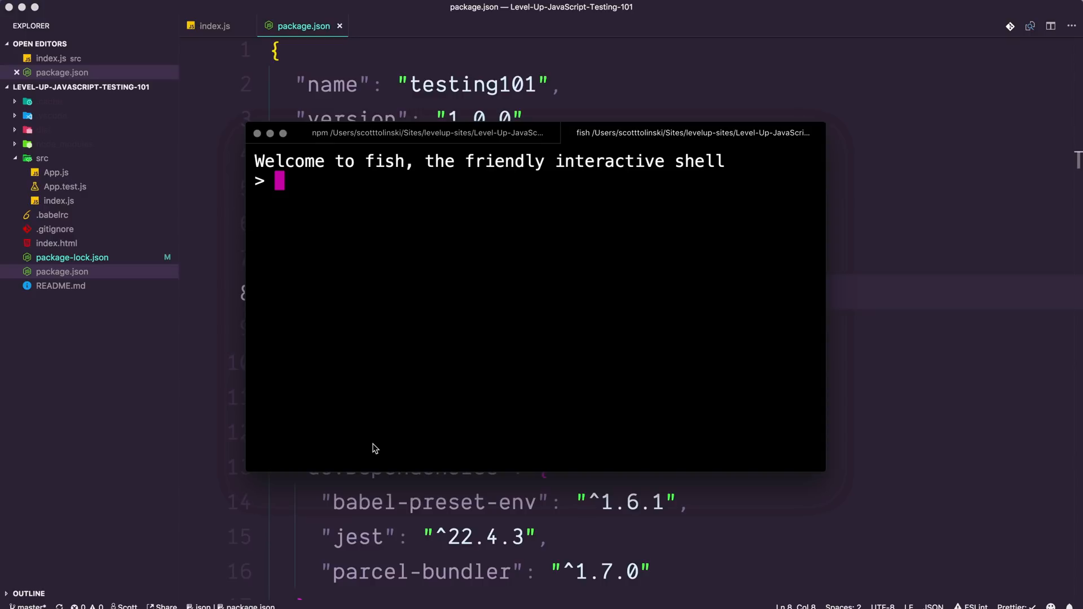
# Run ls and npm install in the terminal, then bring up the empty App.test.js file.
pyautogui.write('ls')
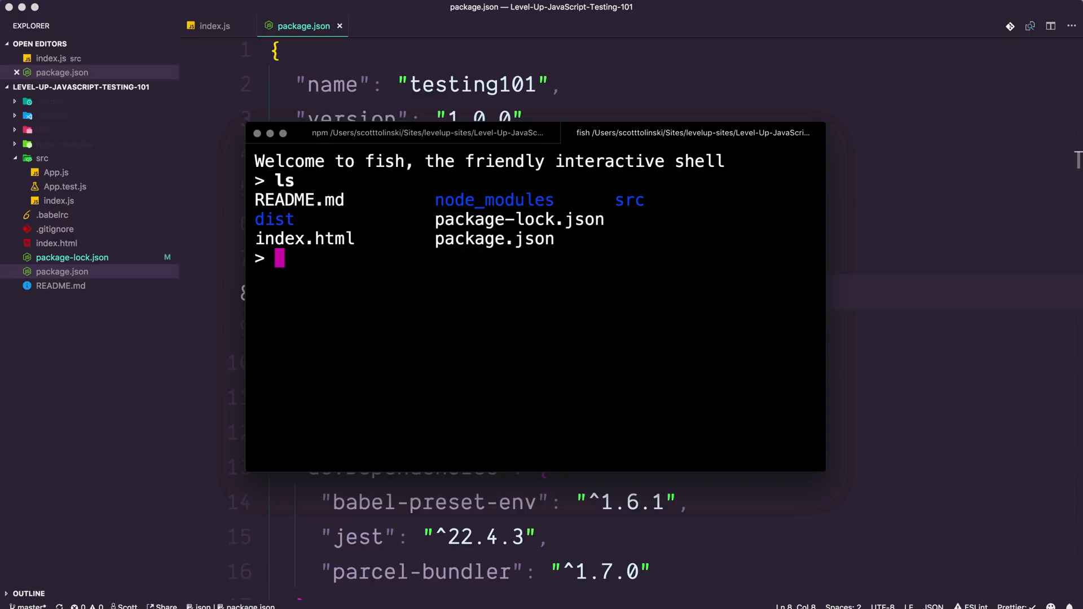
pyautogui.write('npm install')
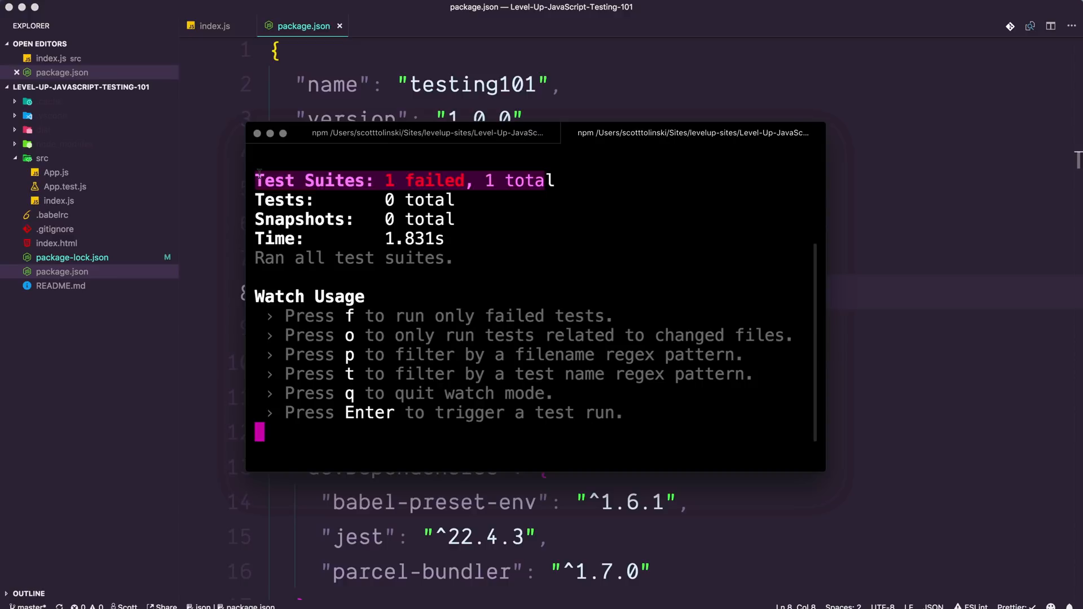
pyautogui.moveTo(150, 198)
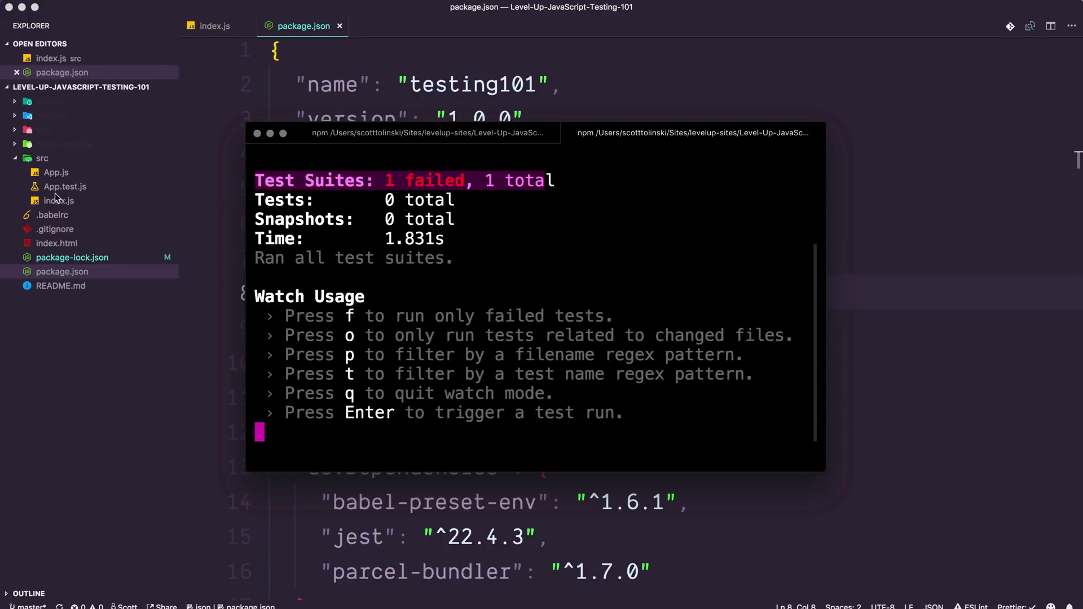
pyautogui.click(64, 186)
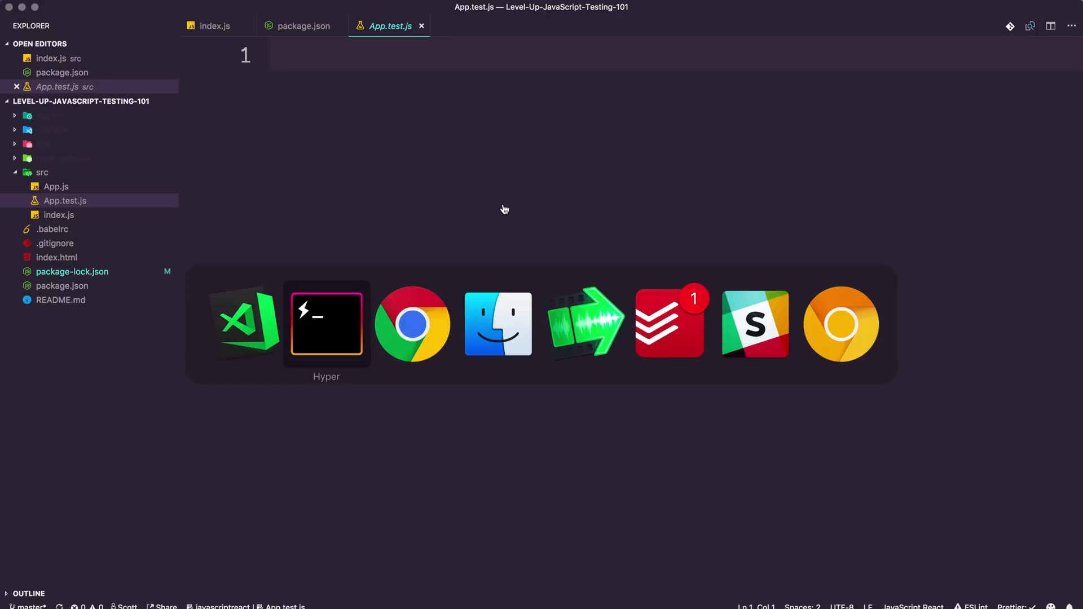
# Write the test('Fake Test', () => { }); skeleton in App.test.js.
pyautogui.click(326, 324)
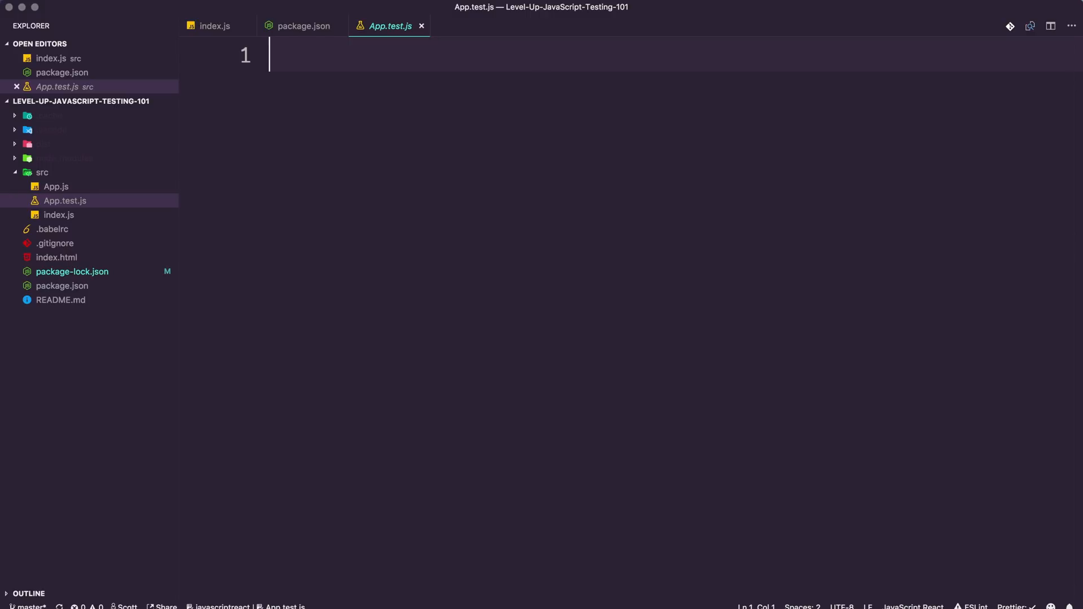
pyautogui.write('text')
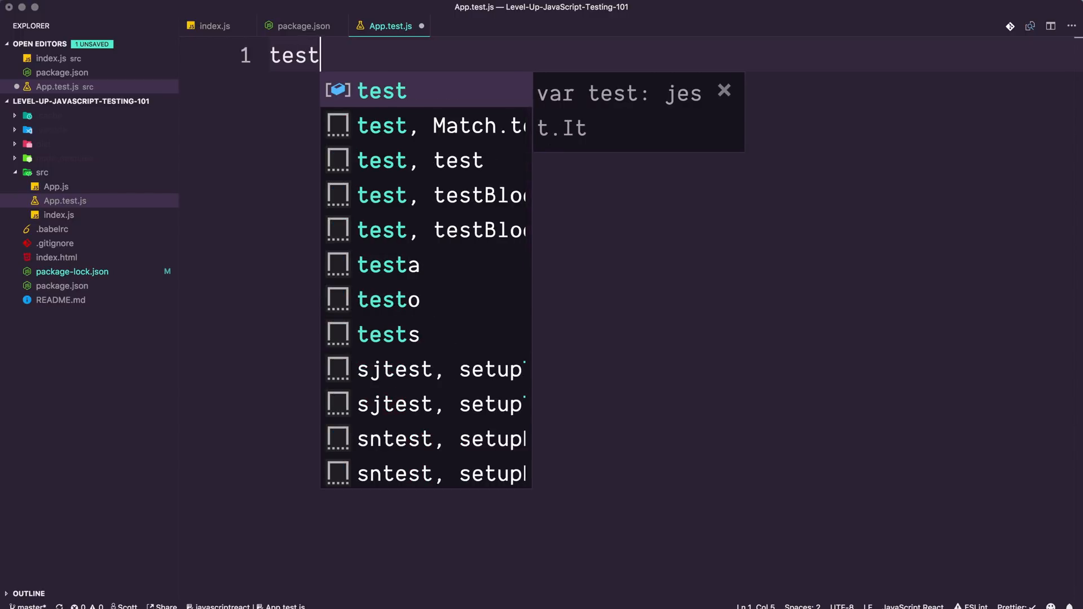
pyautogui.press('Escape')
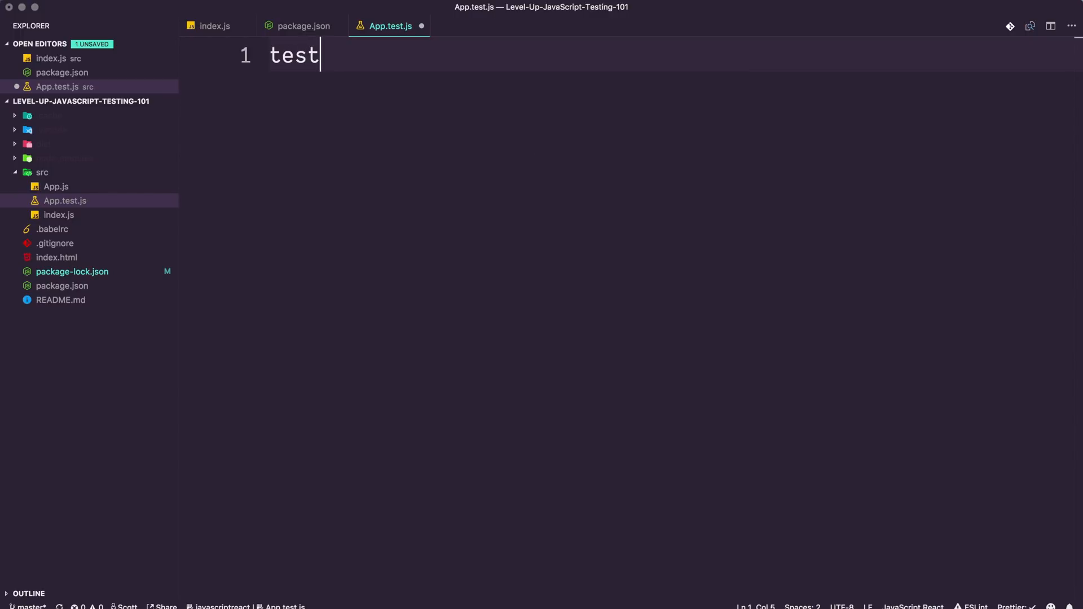
pyautogui.write('(')
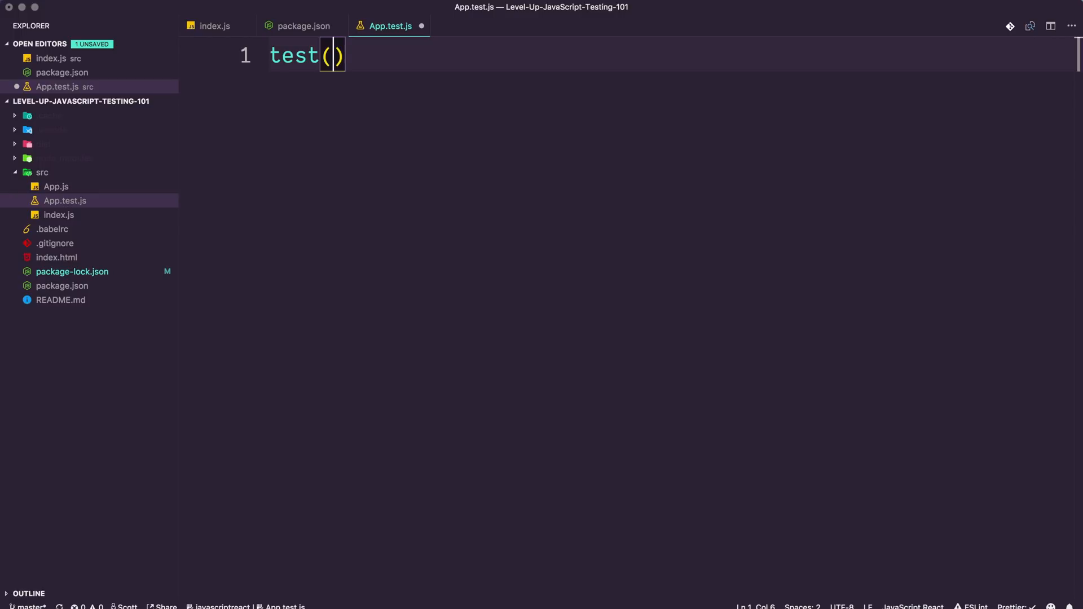
pyautogui.write('() =>')
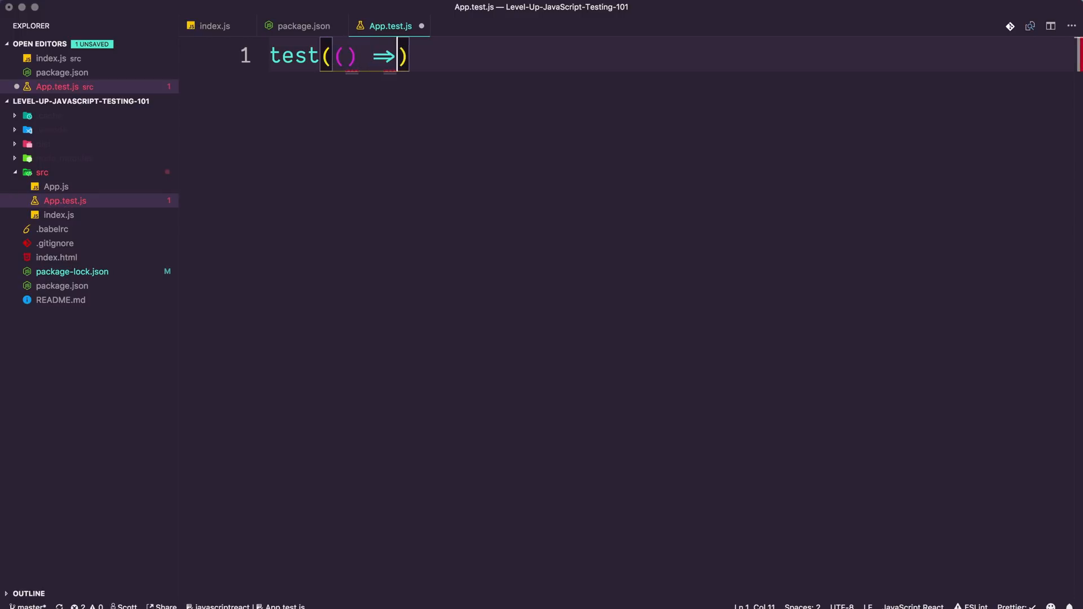
pyautogui.write('{')
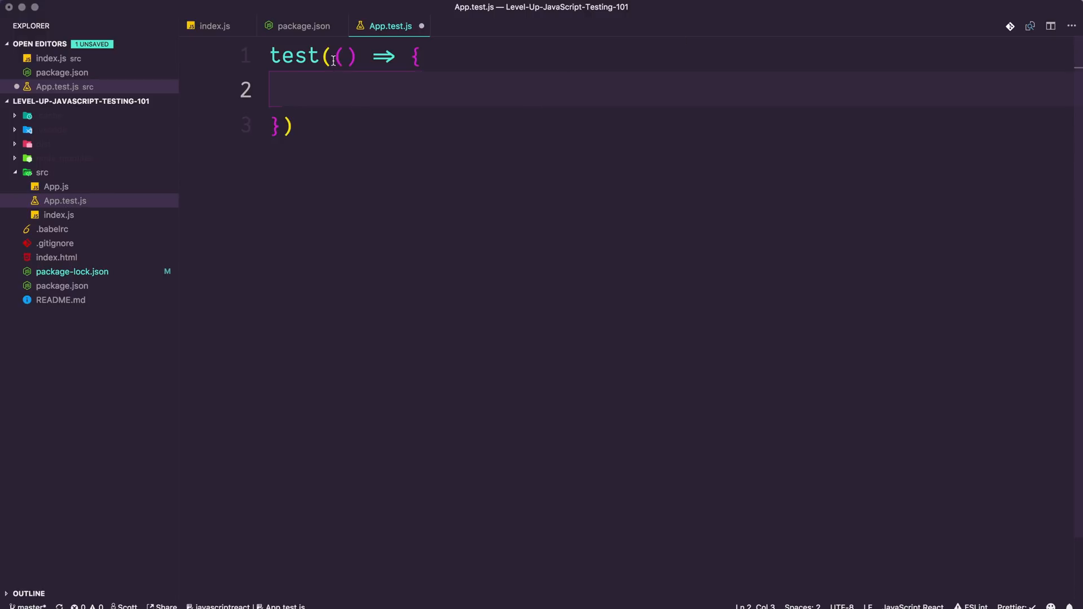
pyautogui.write("'")
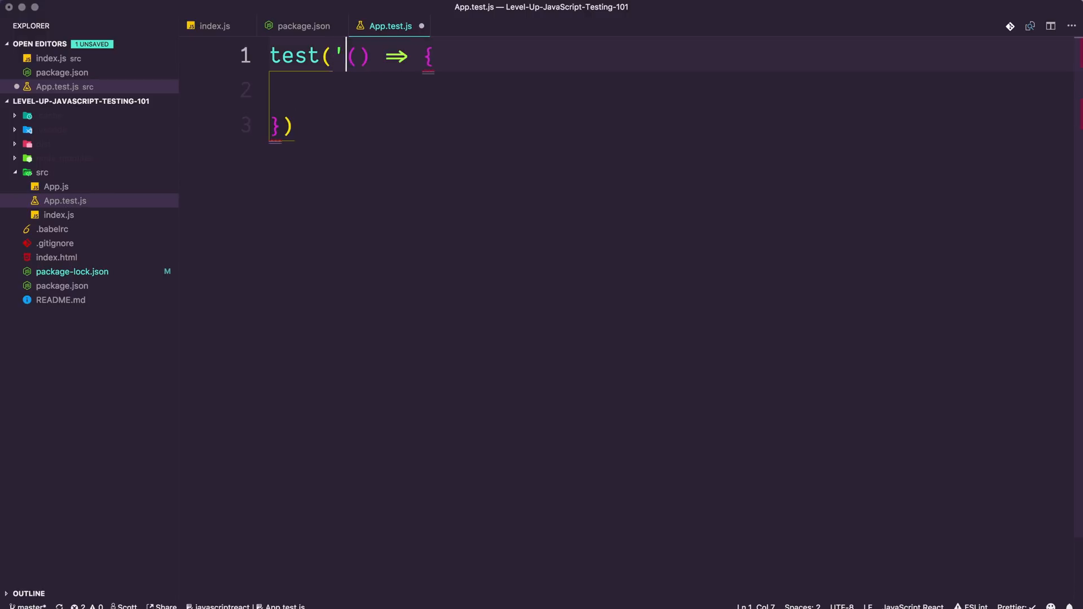
pyautogui.write("',")
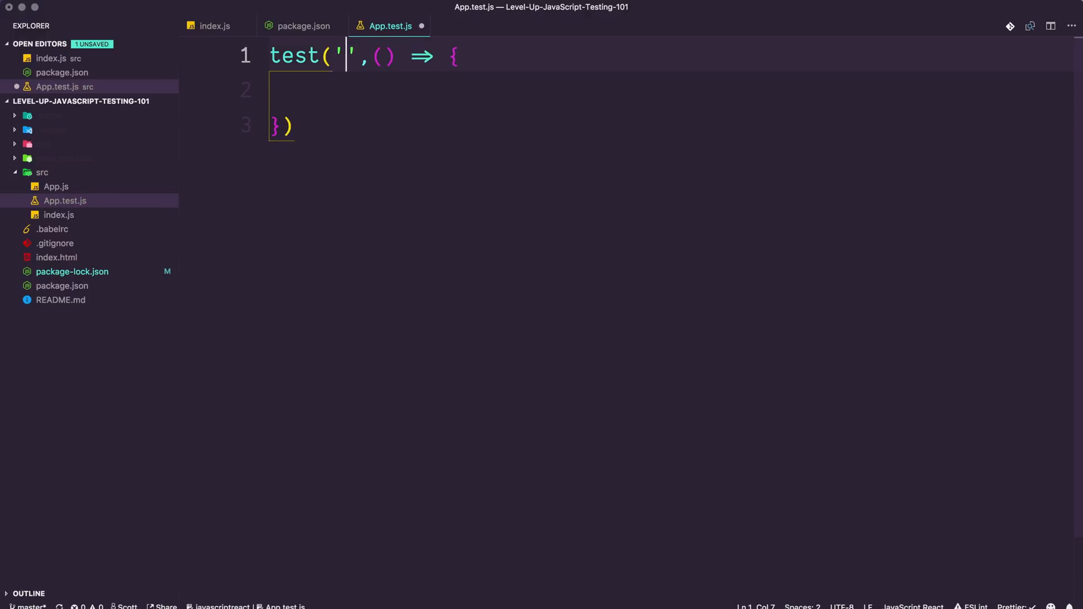
pyautogui.write('Fake Test')
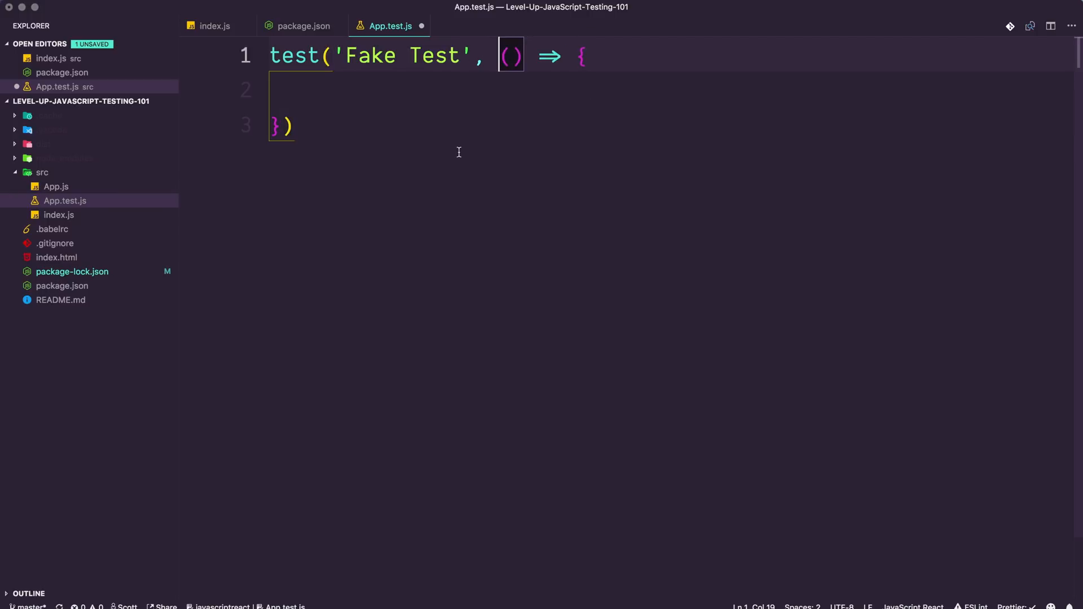
pyautogui.moveTo(440, 116)
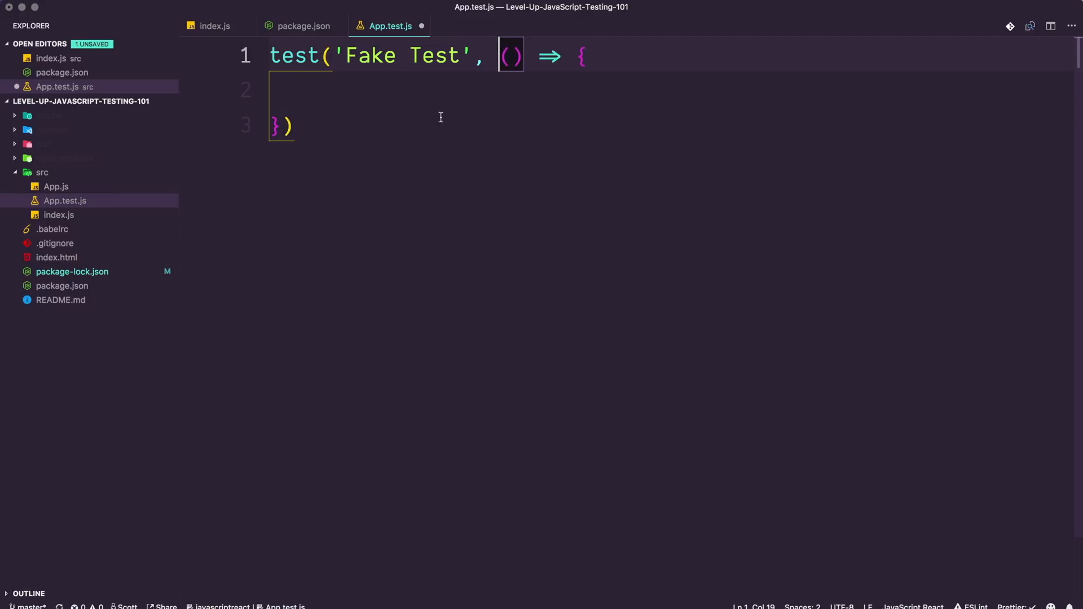
pyautogui.write(';')
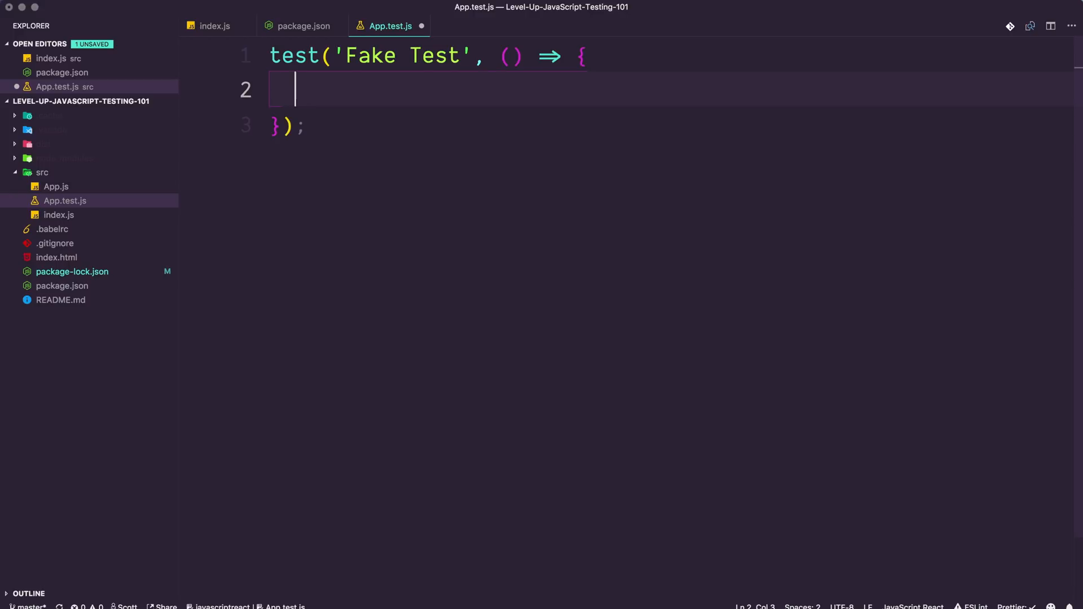
# Add the assertion expect(true).toBeTruthy(), completing the matcher from suggestions.
pyautogui.write('ex')
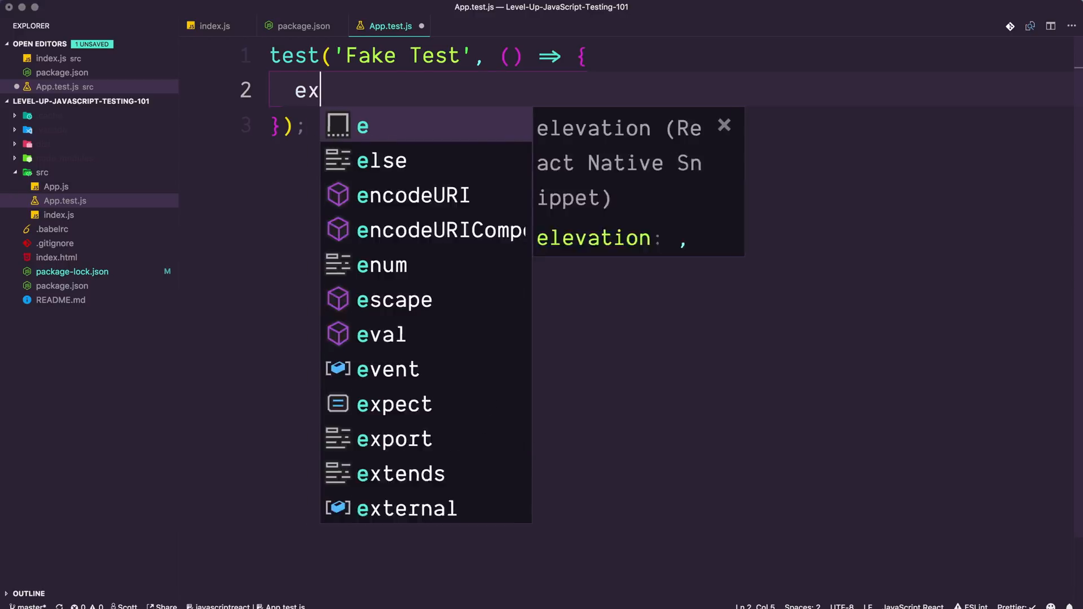
pyautogui.write('expect(')
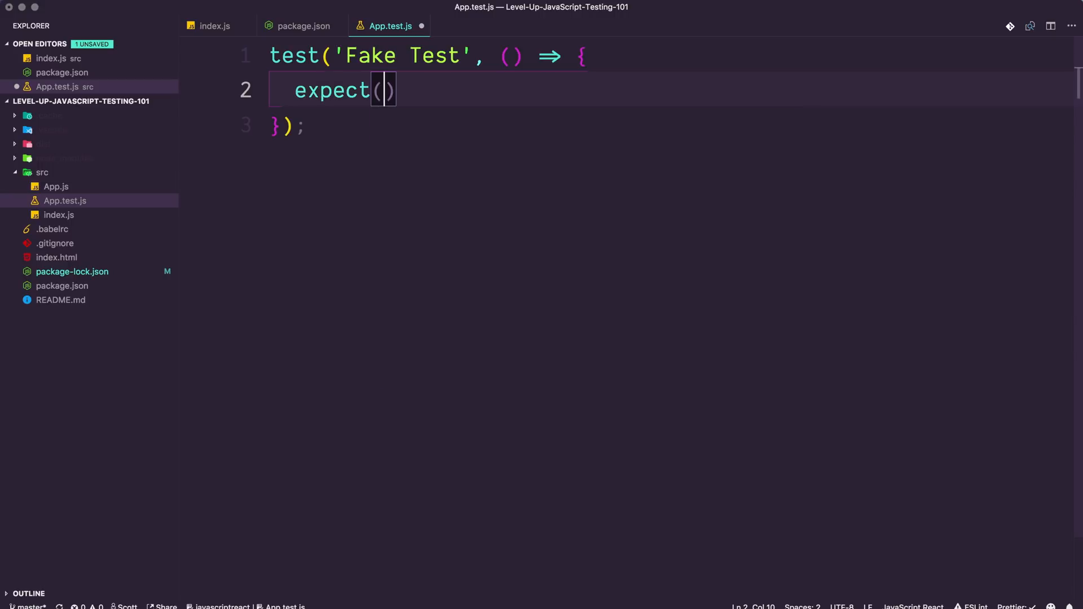
pyautogui.write('tr')
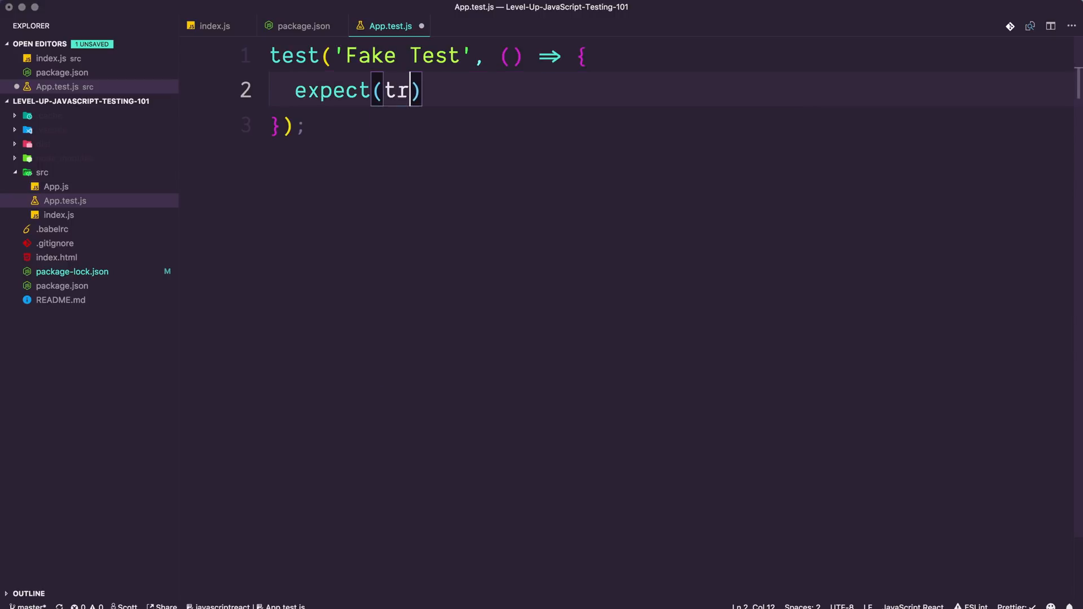
pyautogui.write('ue')
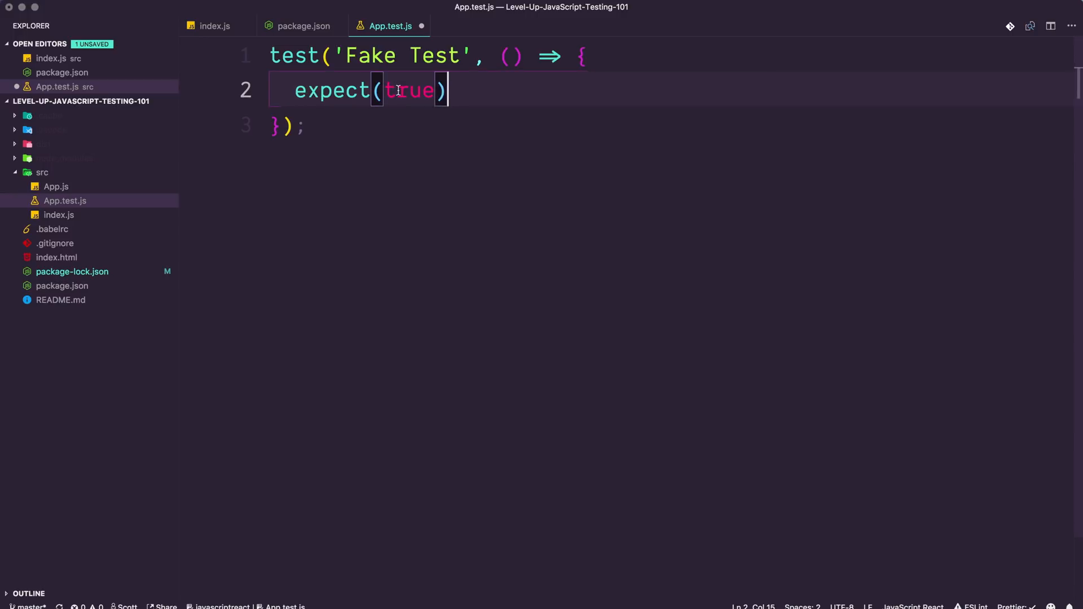
pyautogui.write('.')
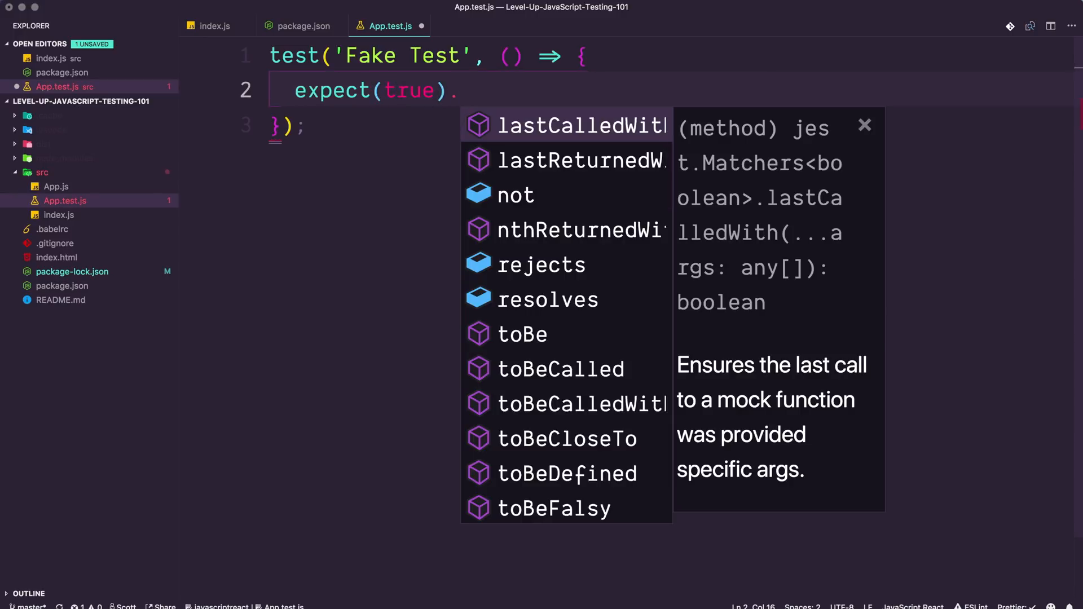
pyautogui.write('toBe')
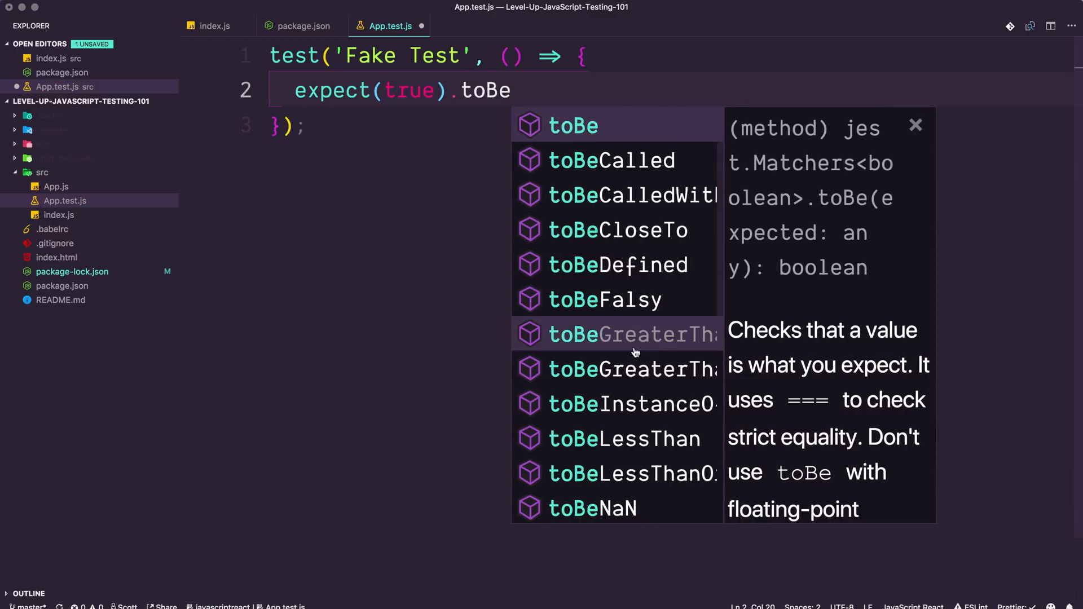
pyautogui.scroll(-3)
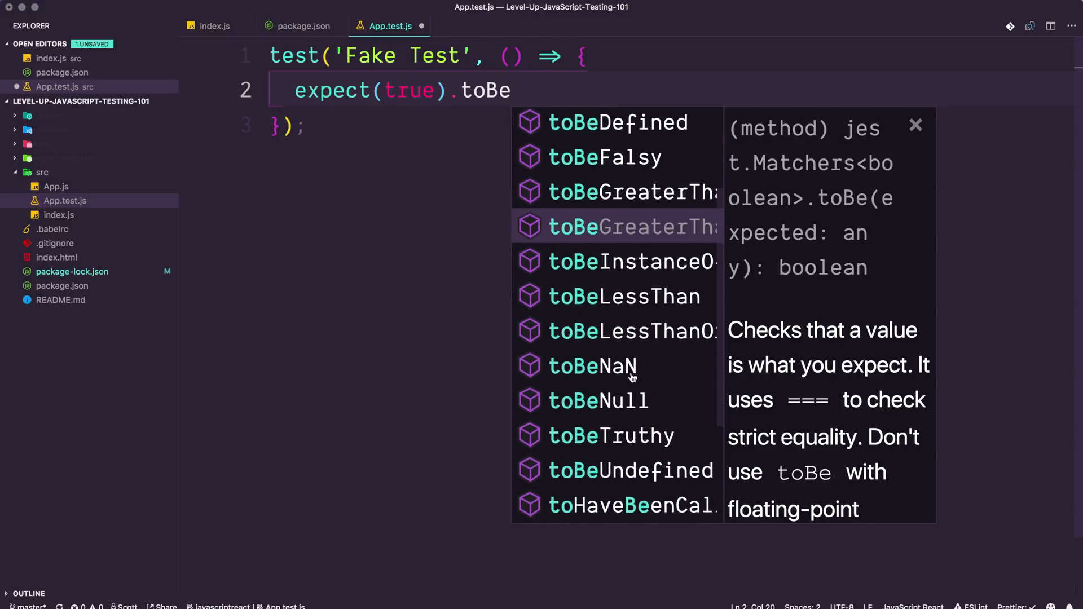
pyautogui.click(610, 435)
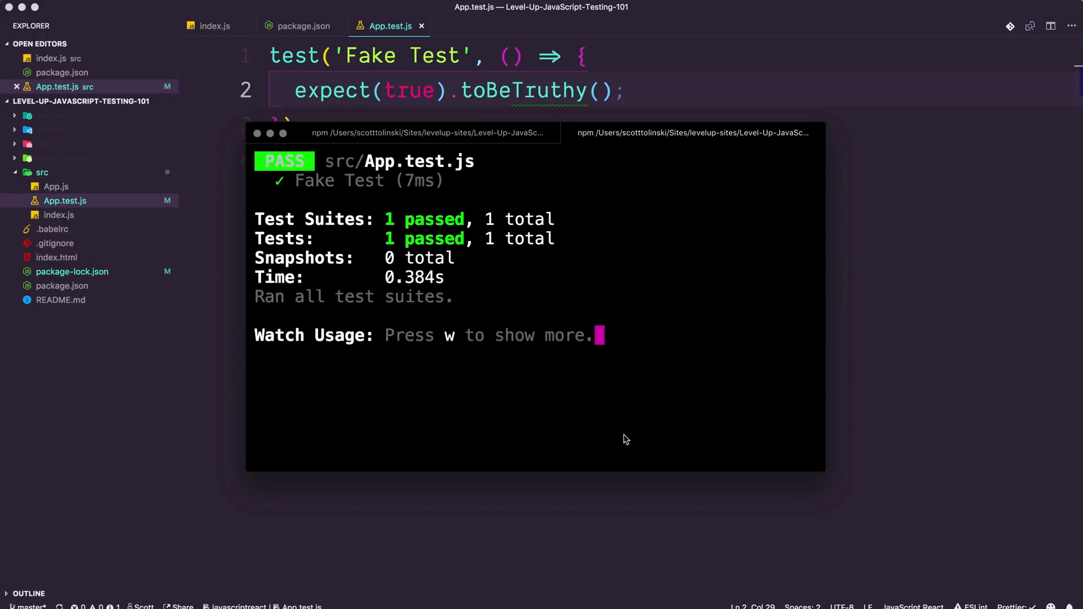
pyautogui.moveTo(623, 435)
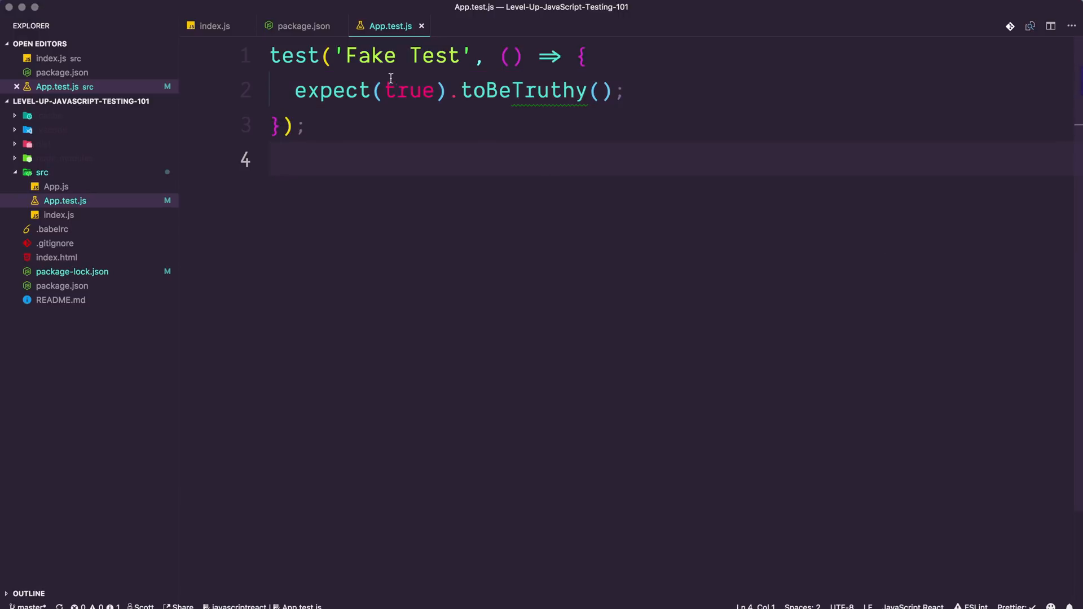
pyautogui.doubleClick(411, 90)
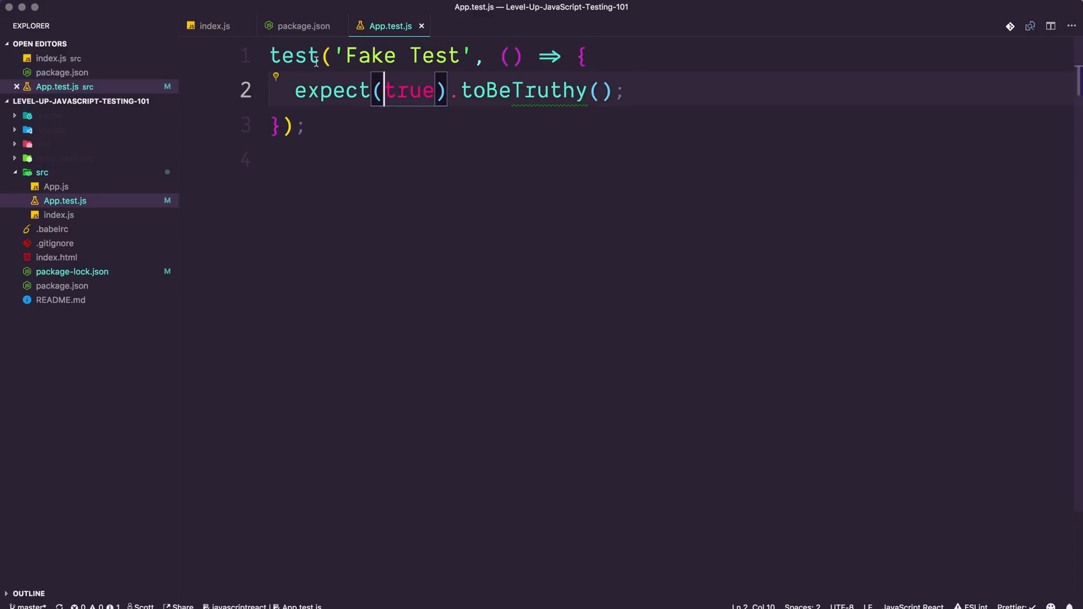
pyautogui.click(511, 56)
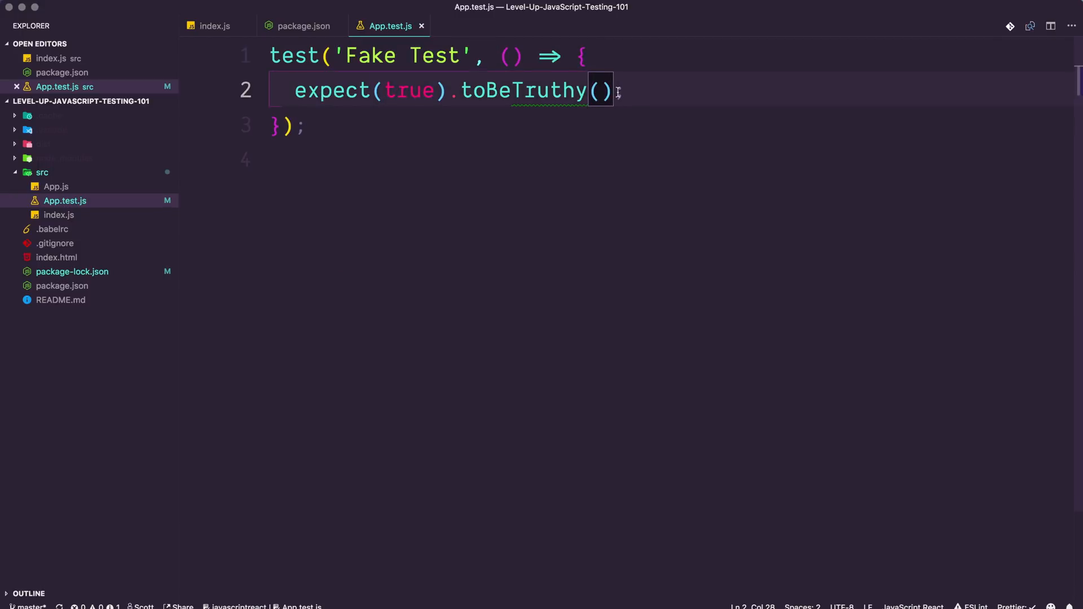
pyautogui.write(';')
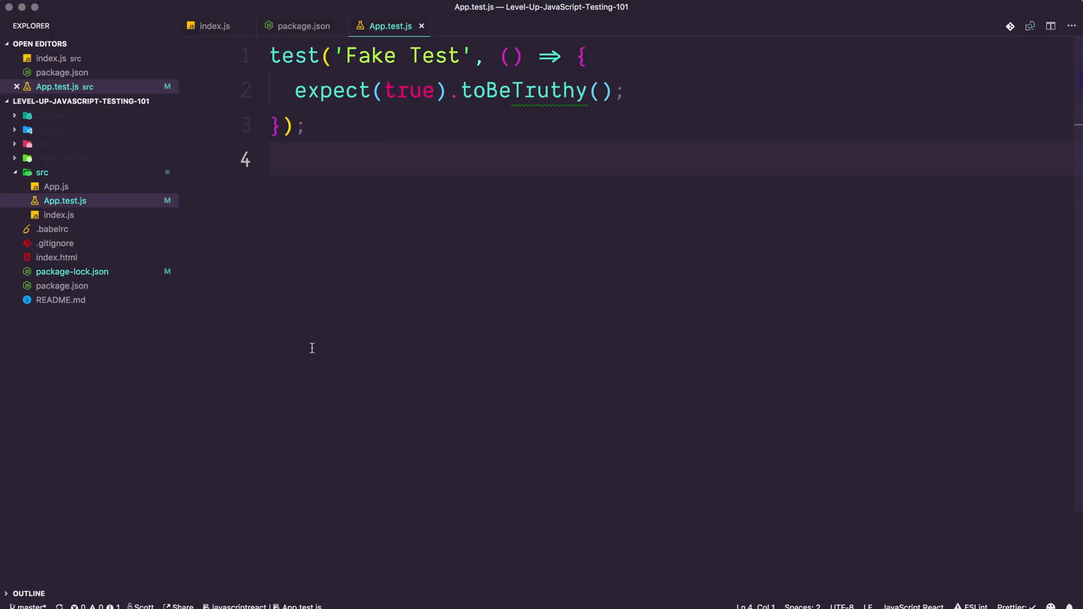
pyautogui.moveTo(303, 78)
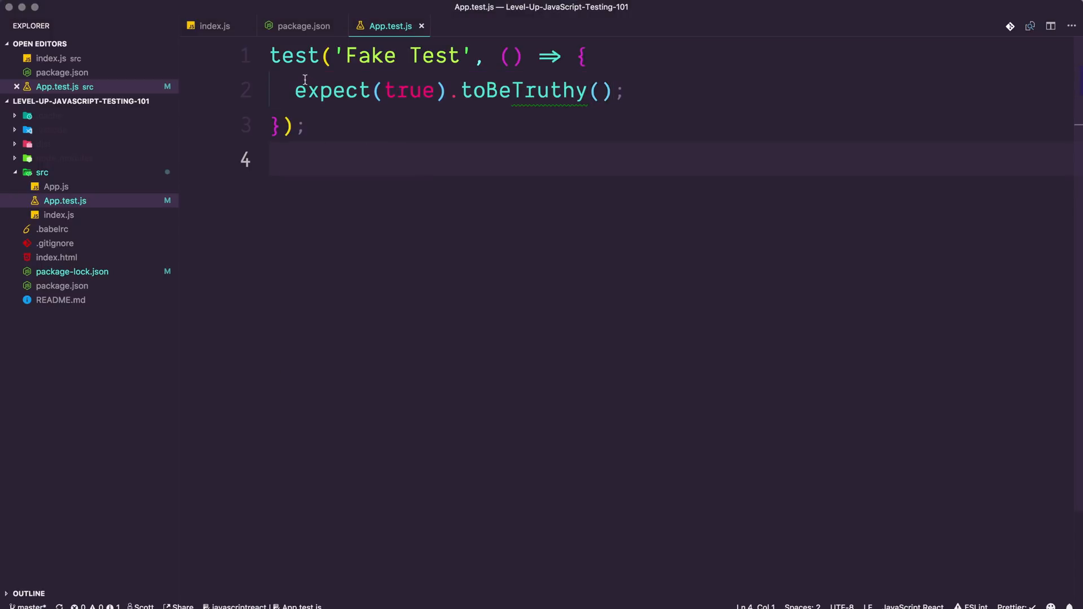